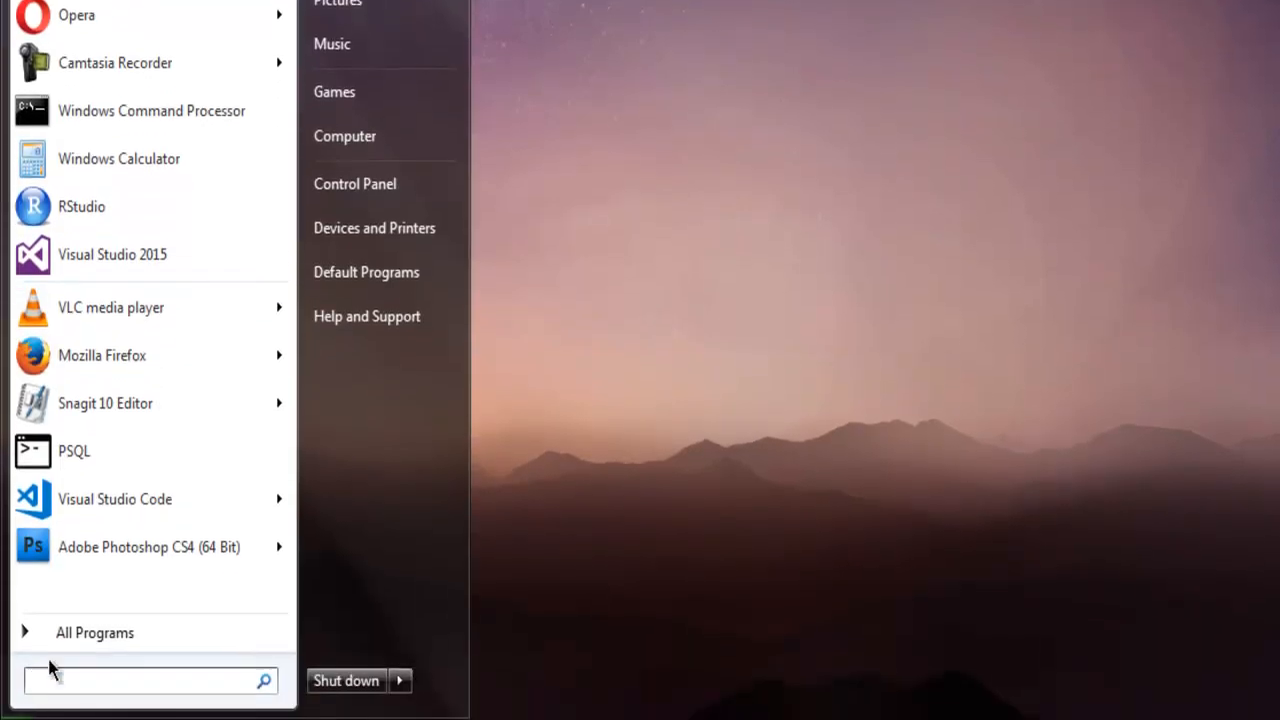
# Expand the PostgreSQL program group in the Start Menu's All Programs list
pyautogui.click(94, 632)
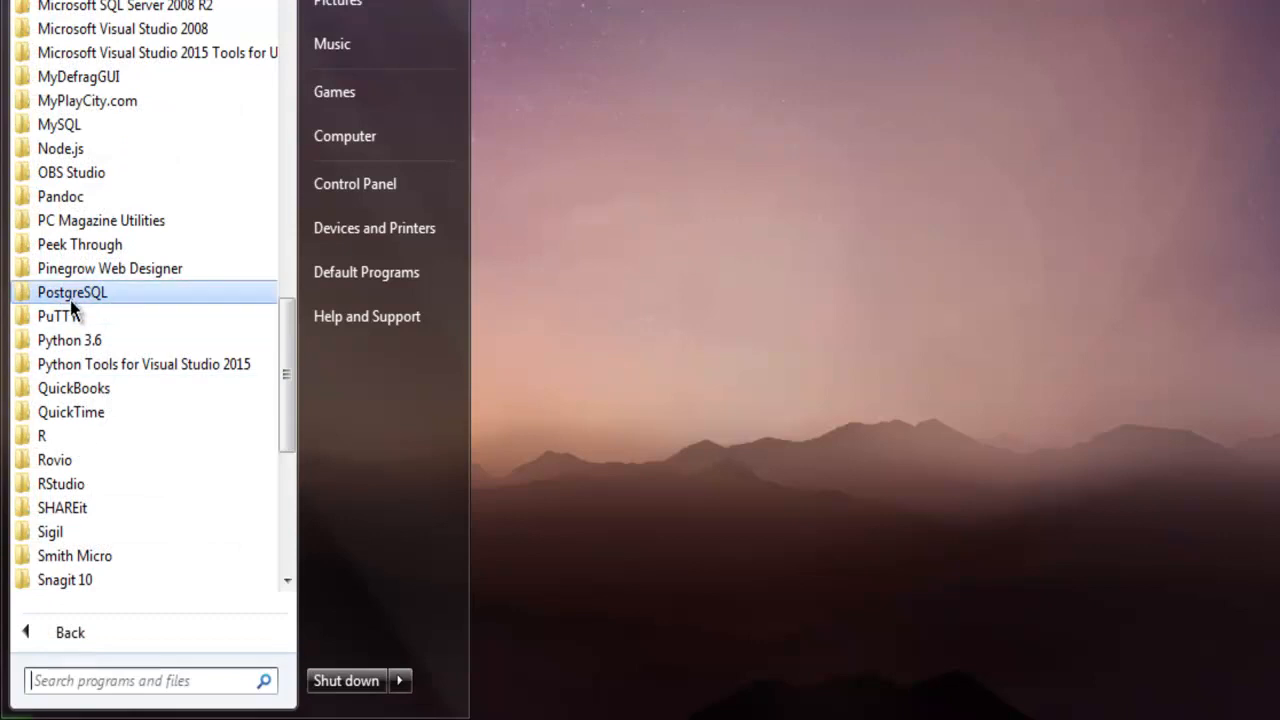
pyautogui.click(72, 292)
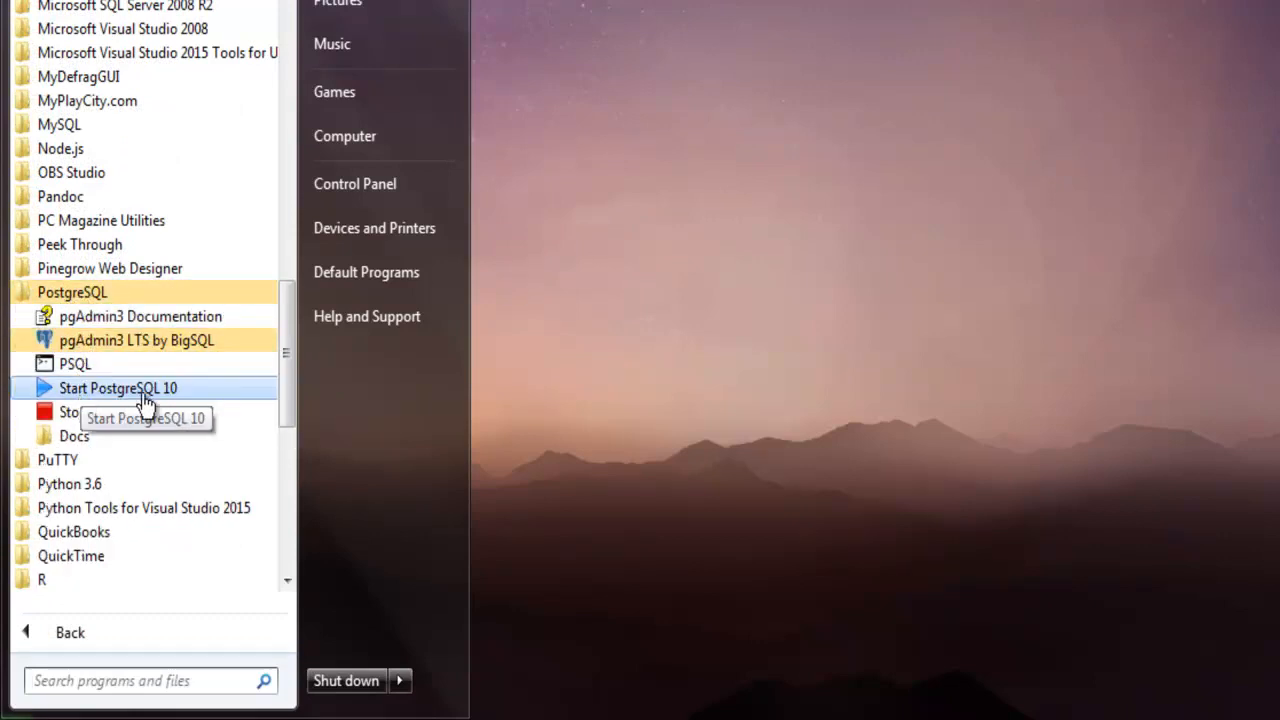
pyautogui.moveTo(124, 400)
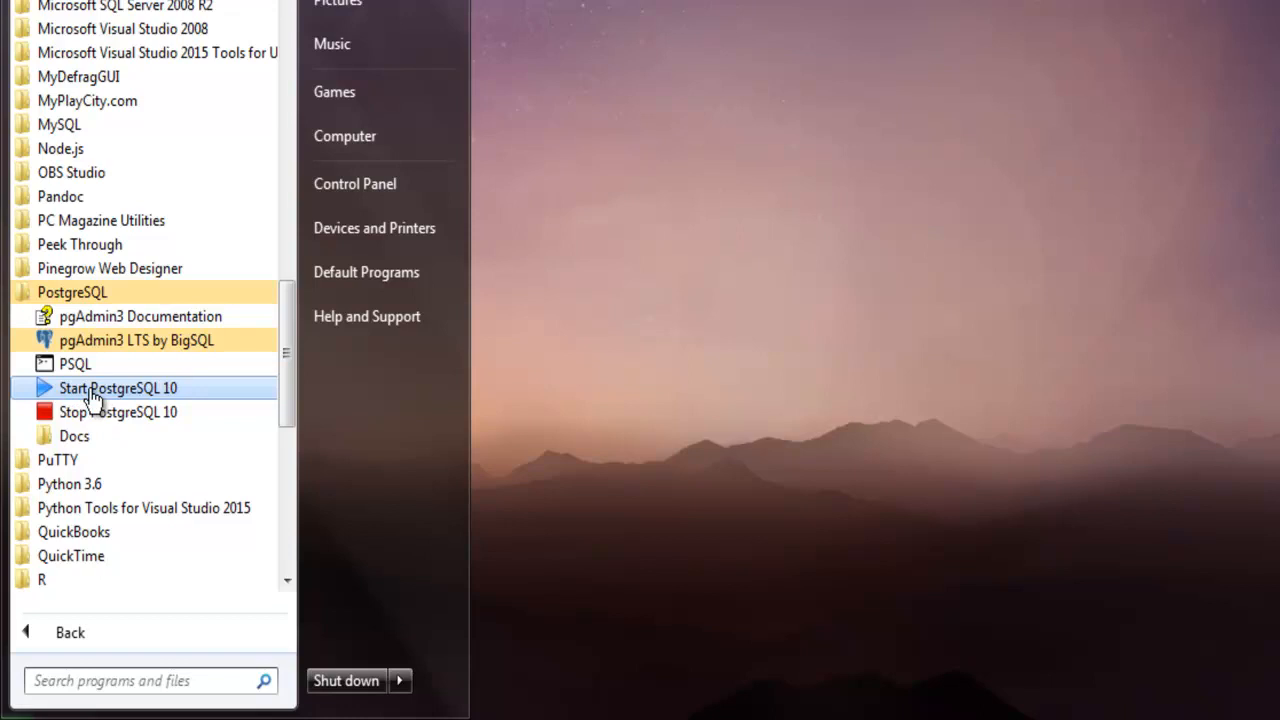
pyautogui.moveTo(76, 364)
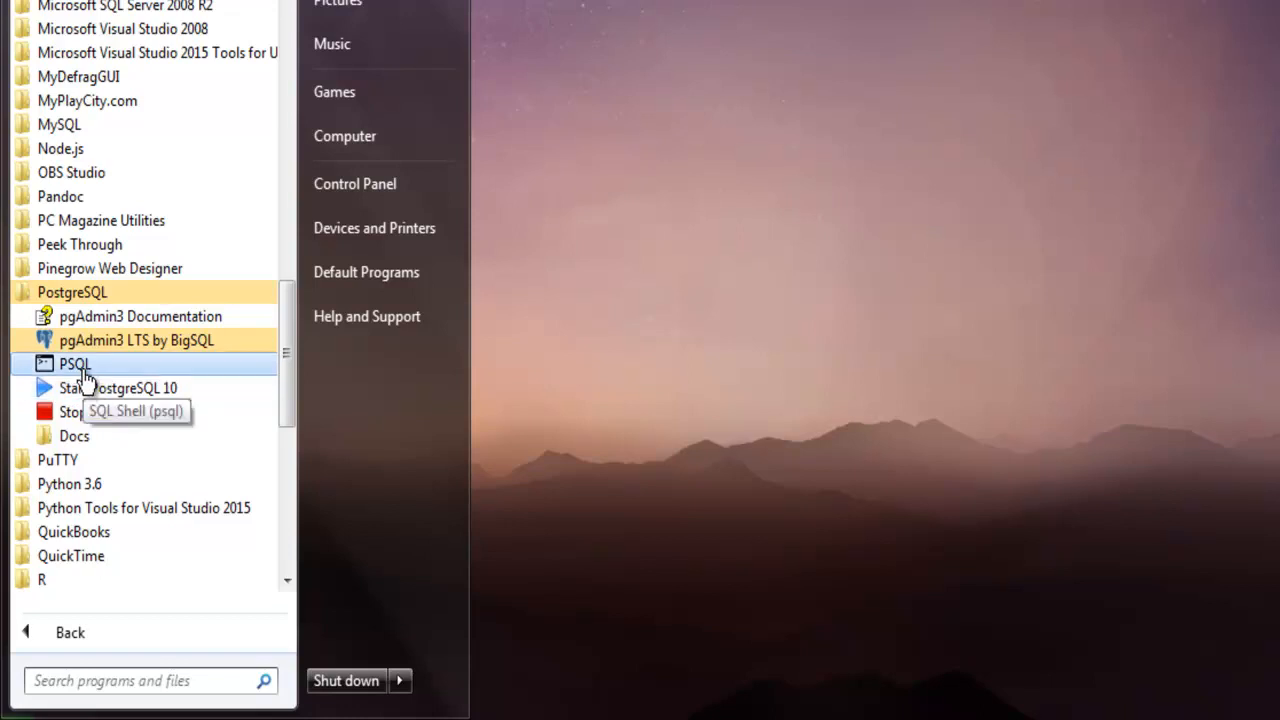
pyautogui.moveTo(80, 388)
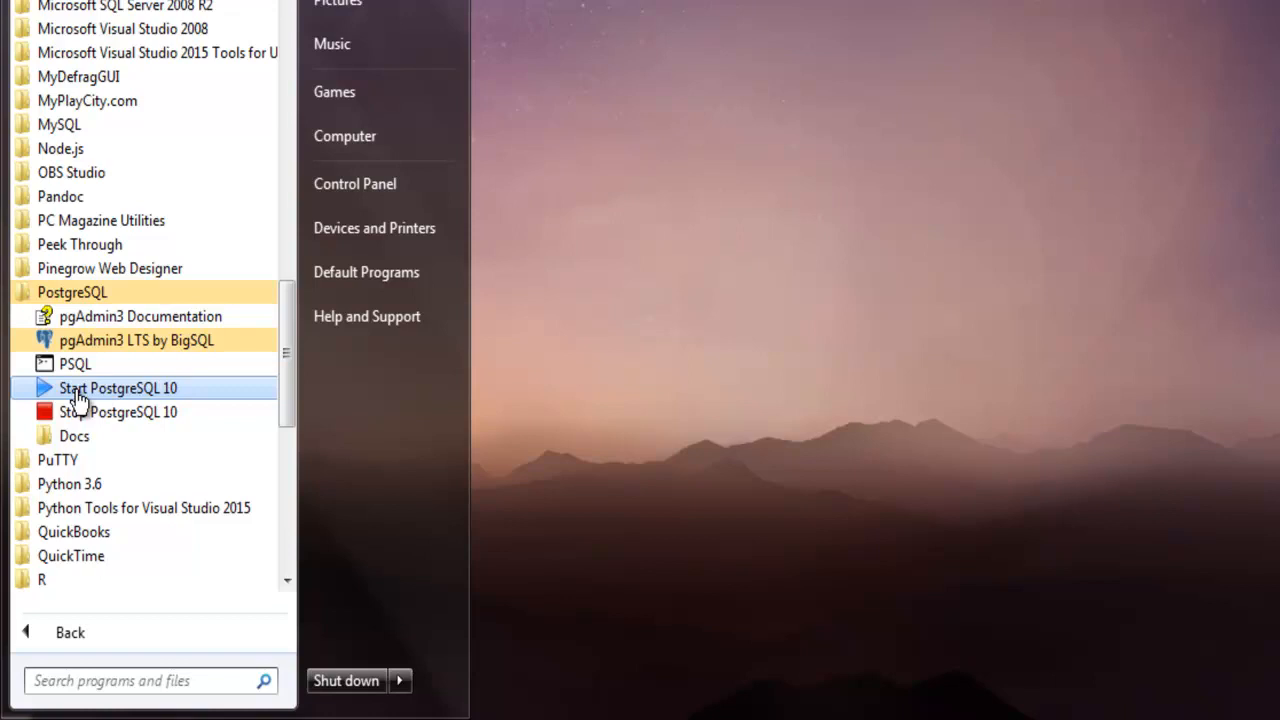
pyautogui.moveTo(130, 364)
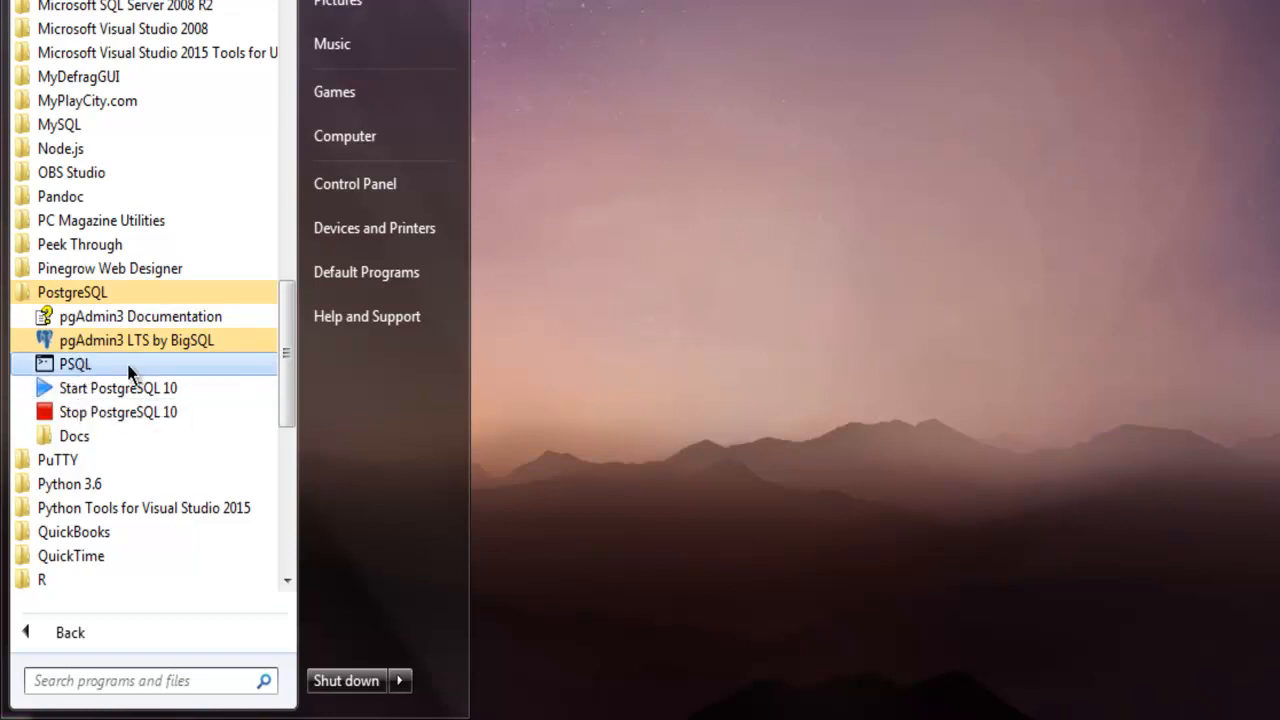
pyautogui.moveTo(84, 376)
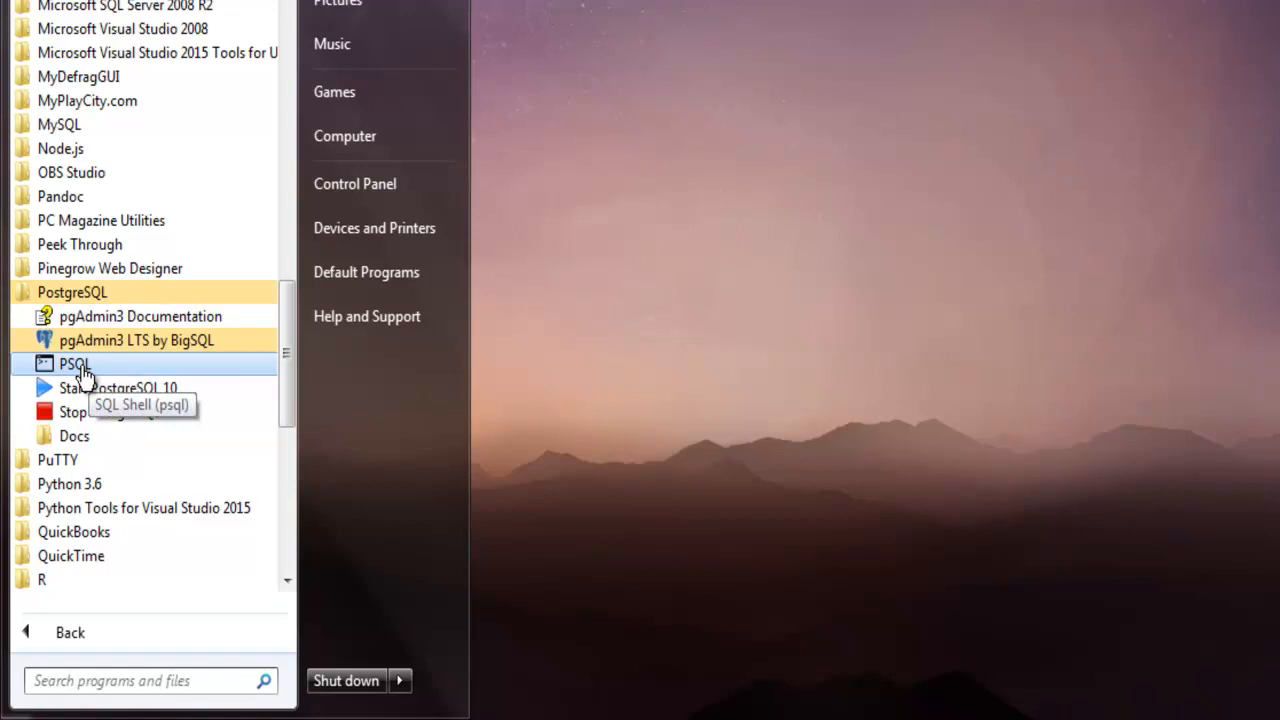
pyautogui.moveTo(90, 388)
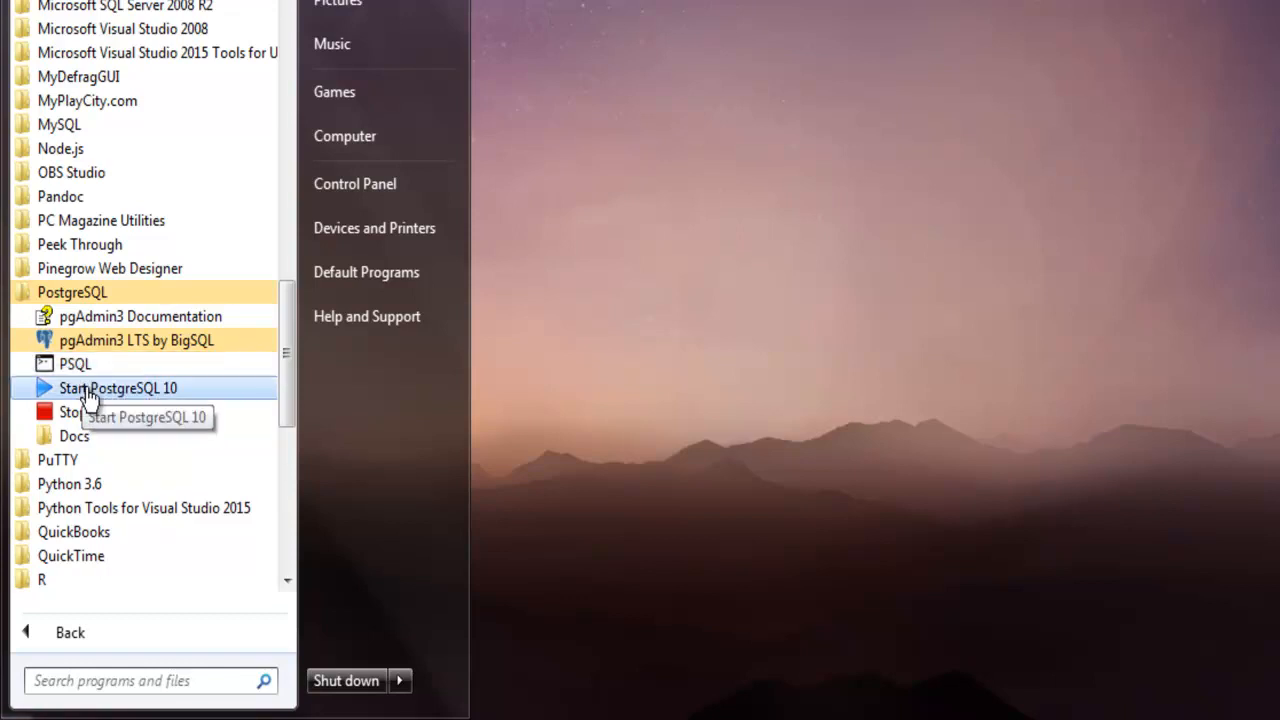
pyautogui.moveTo(76, 364)
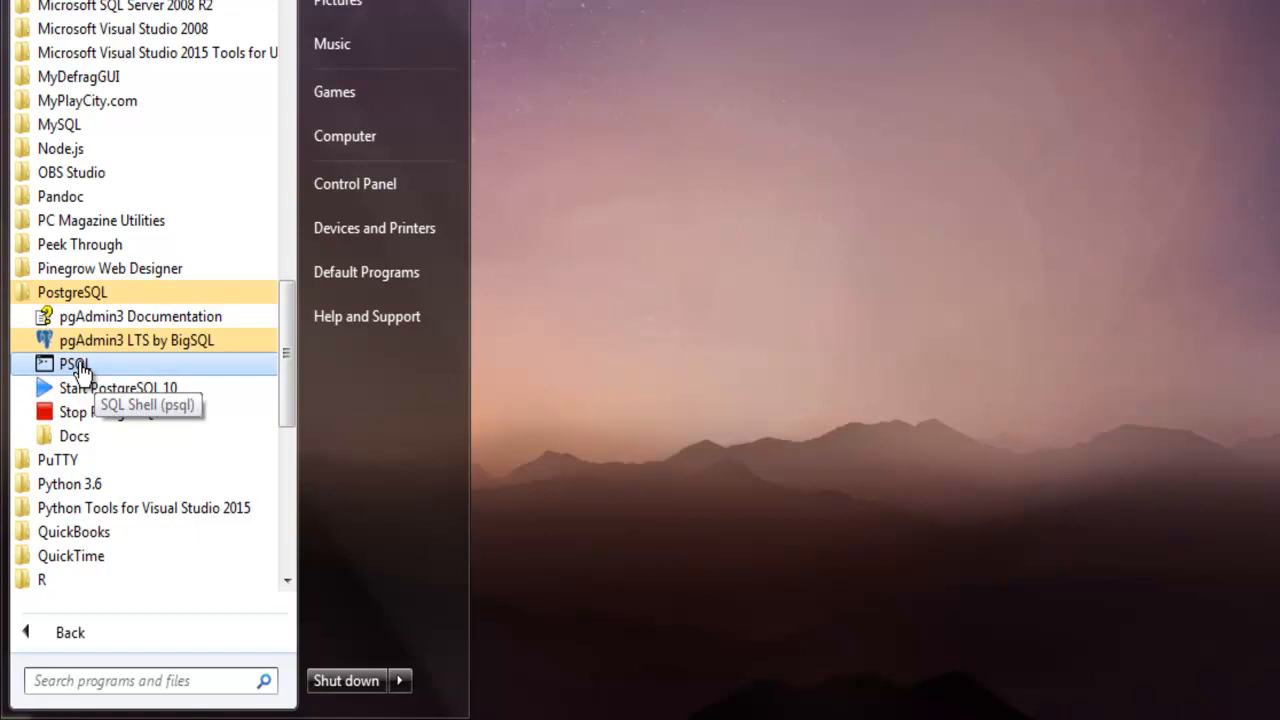
# Launch the SQL Shell (psql) and connect to the postgres database
pyautogui.click(72, 364)
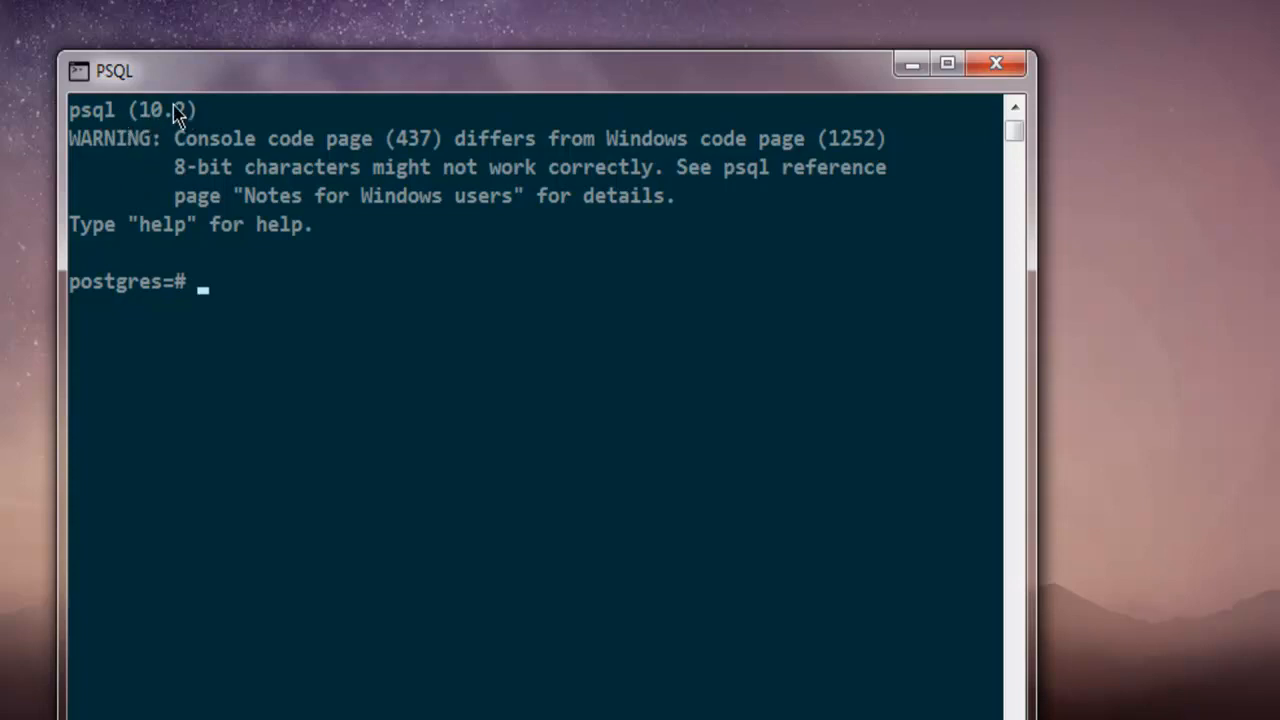
pyautogui.moveTo(190, 190)
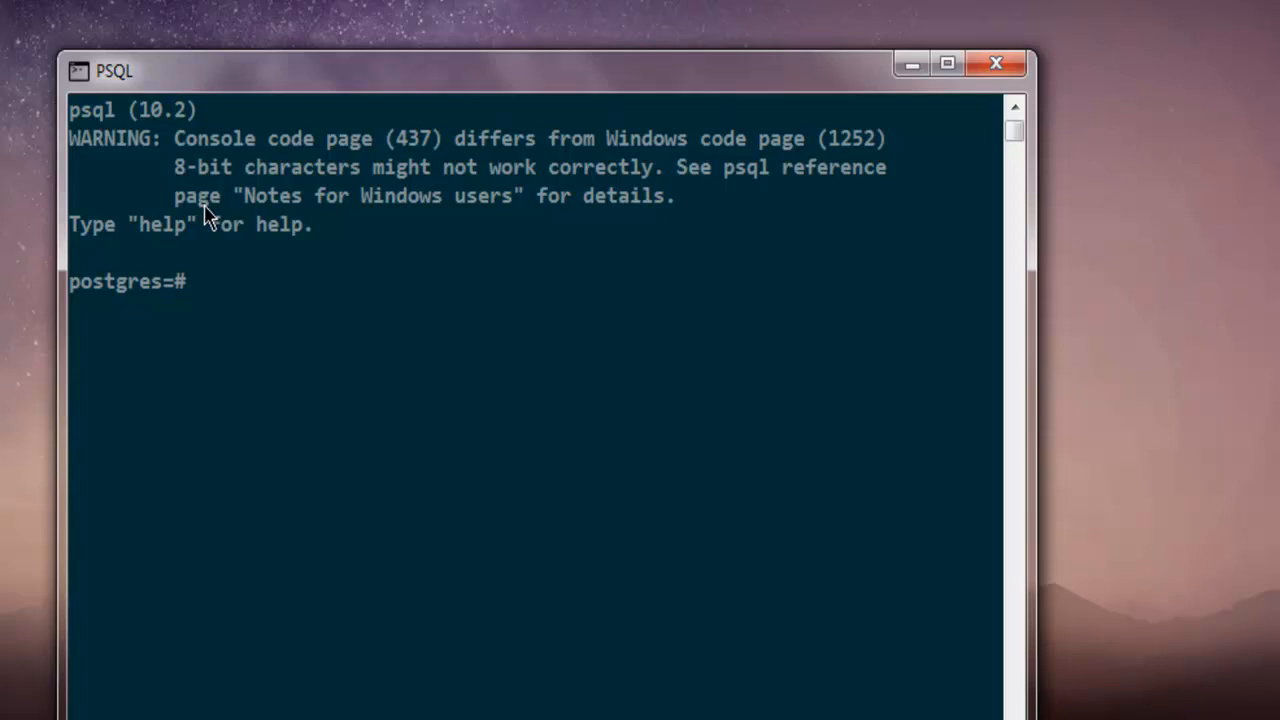
# Run help to show psql's general help overview
pyautogui.write('h')
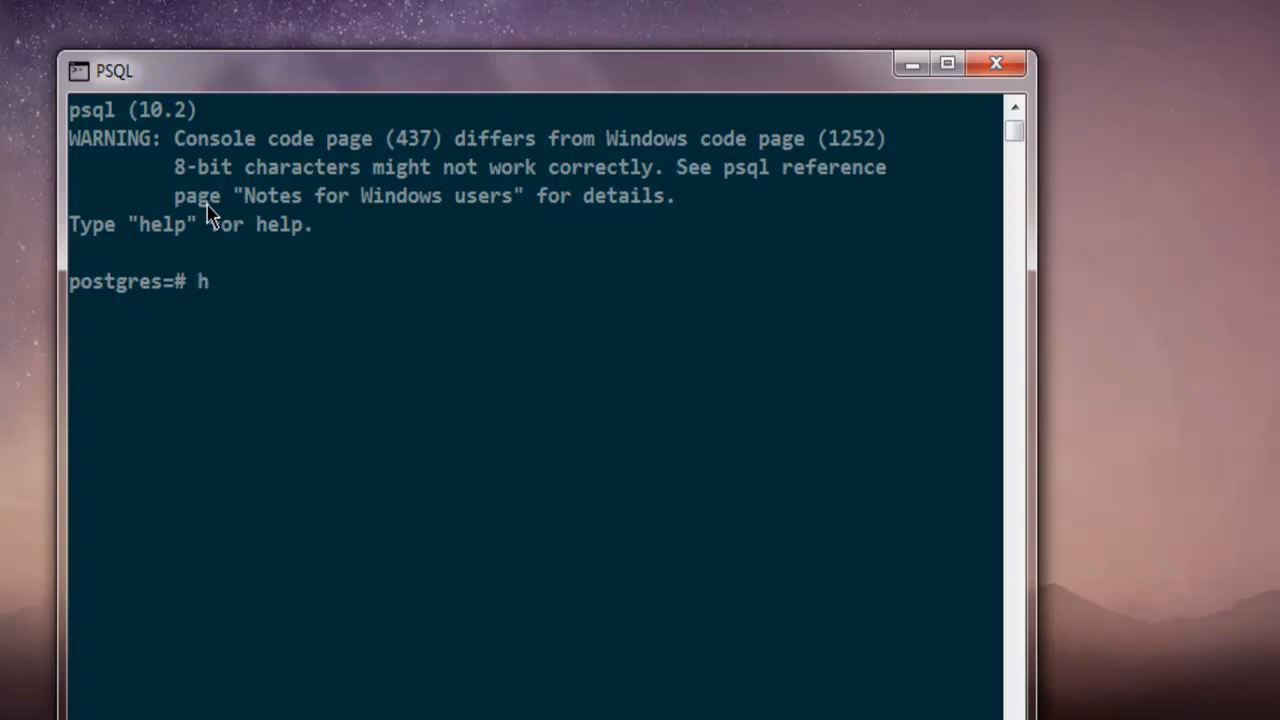
pyautogui.write('elp')
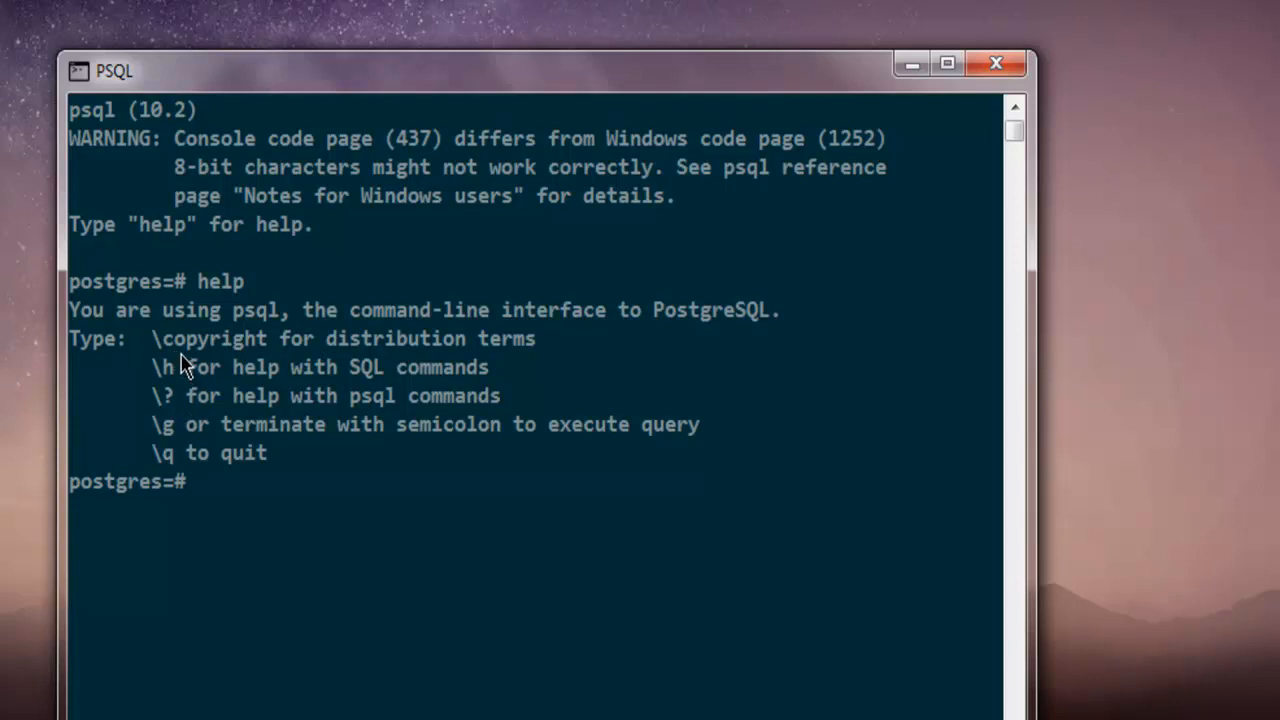
pyautogui.moveTo(178, 392)
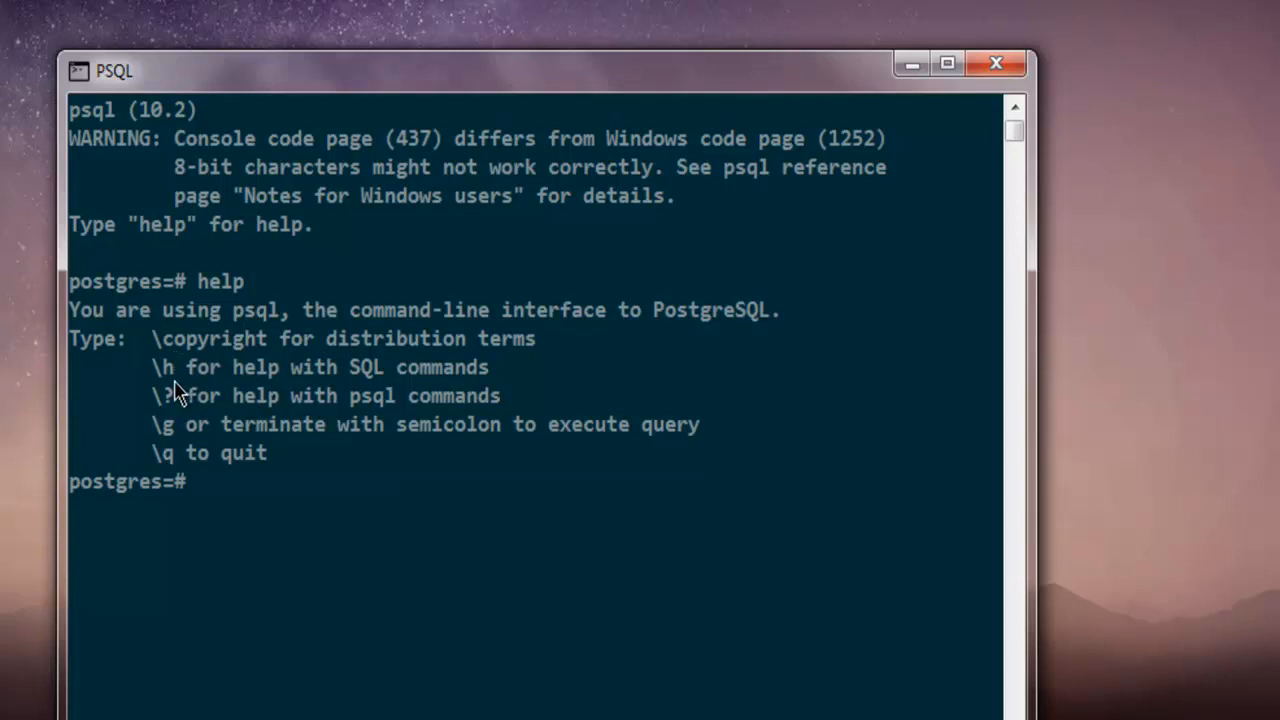
pyautogui.moveTo(310, 390)
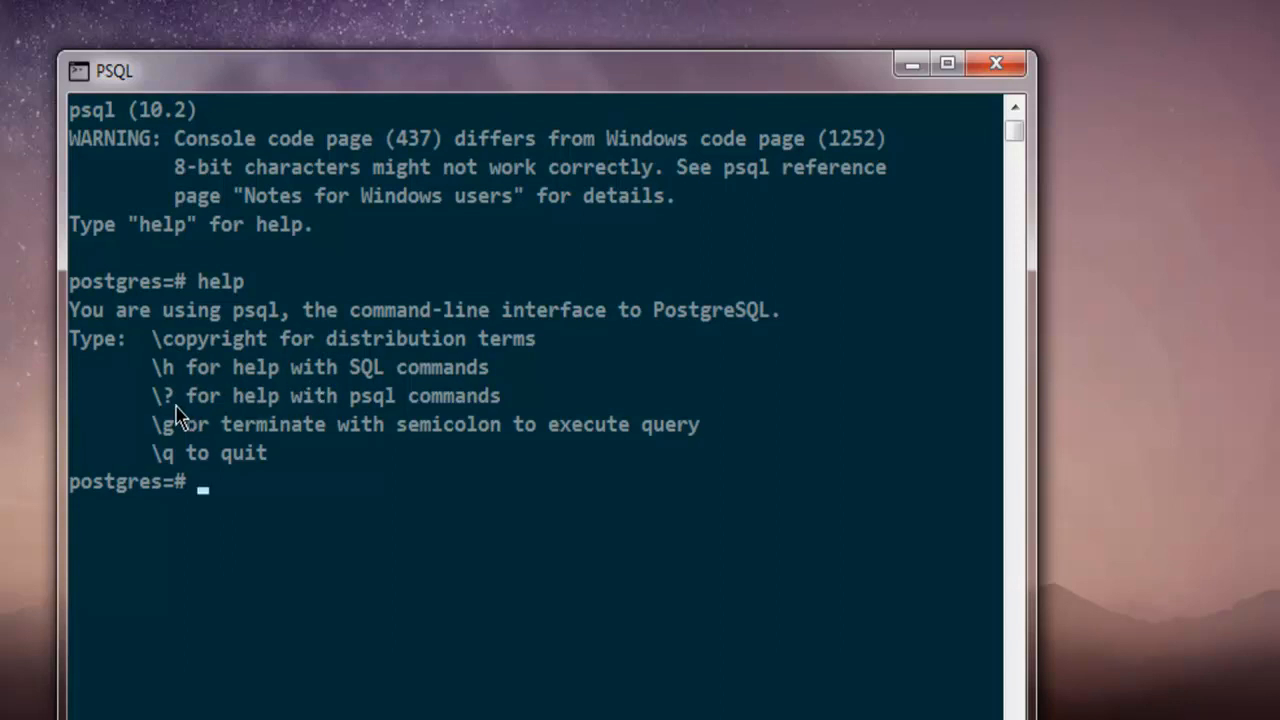
pyautogui.moveTo(340, 430)
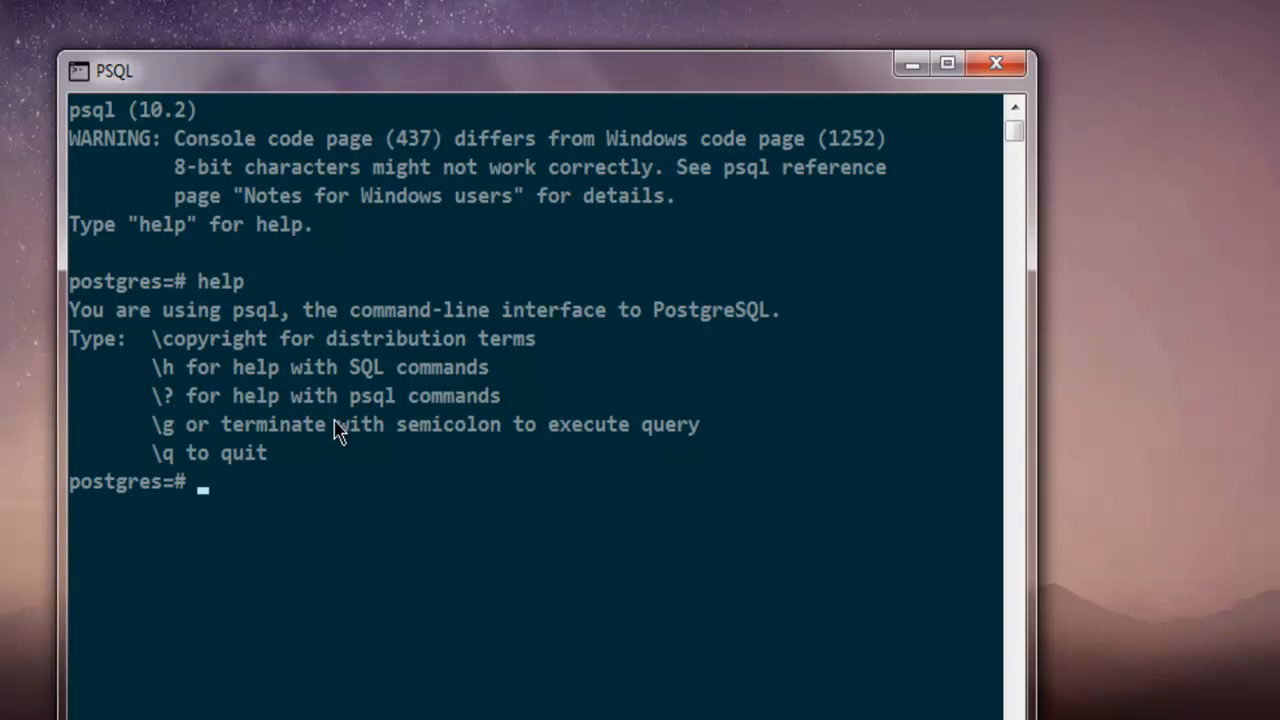
pyautogui.moveTo(398, 412)
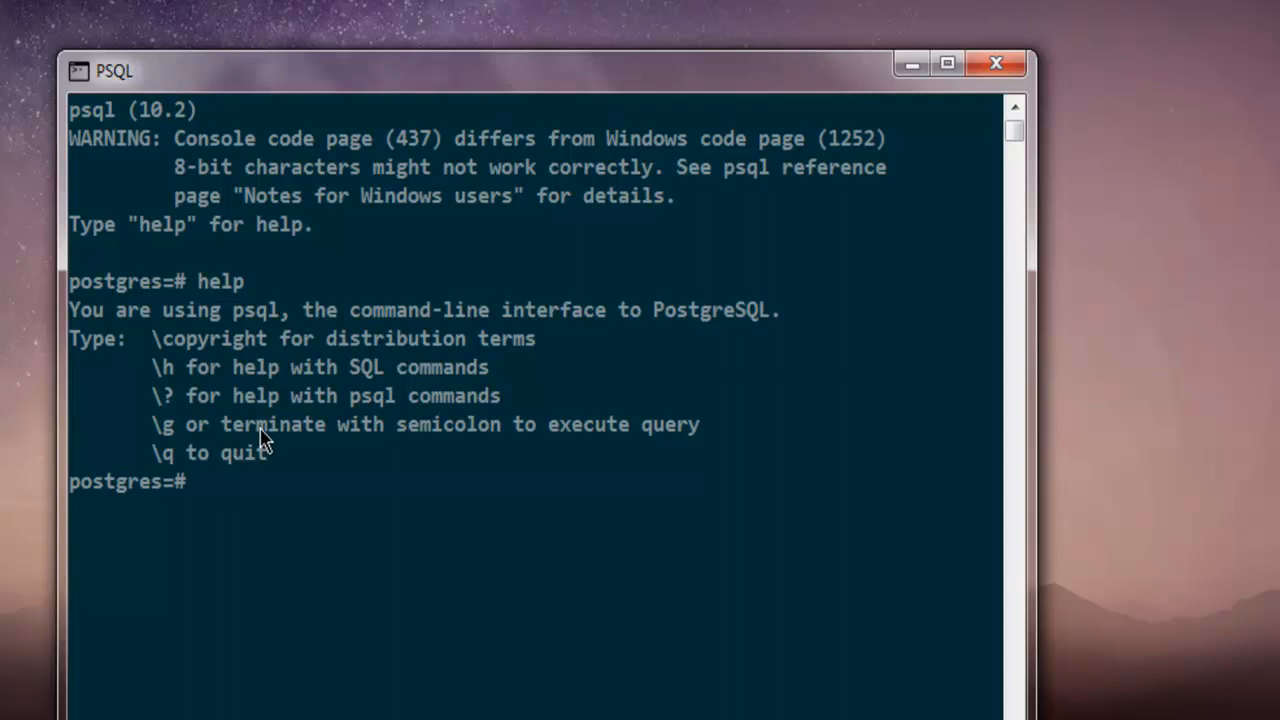
pyautogui.moveTo(344, 428)
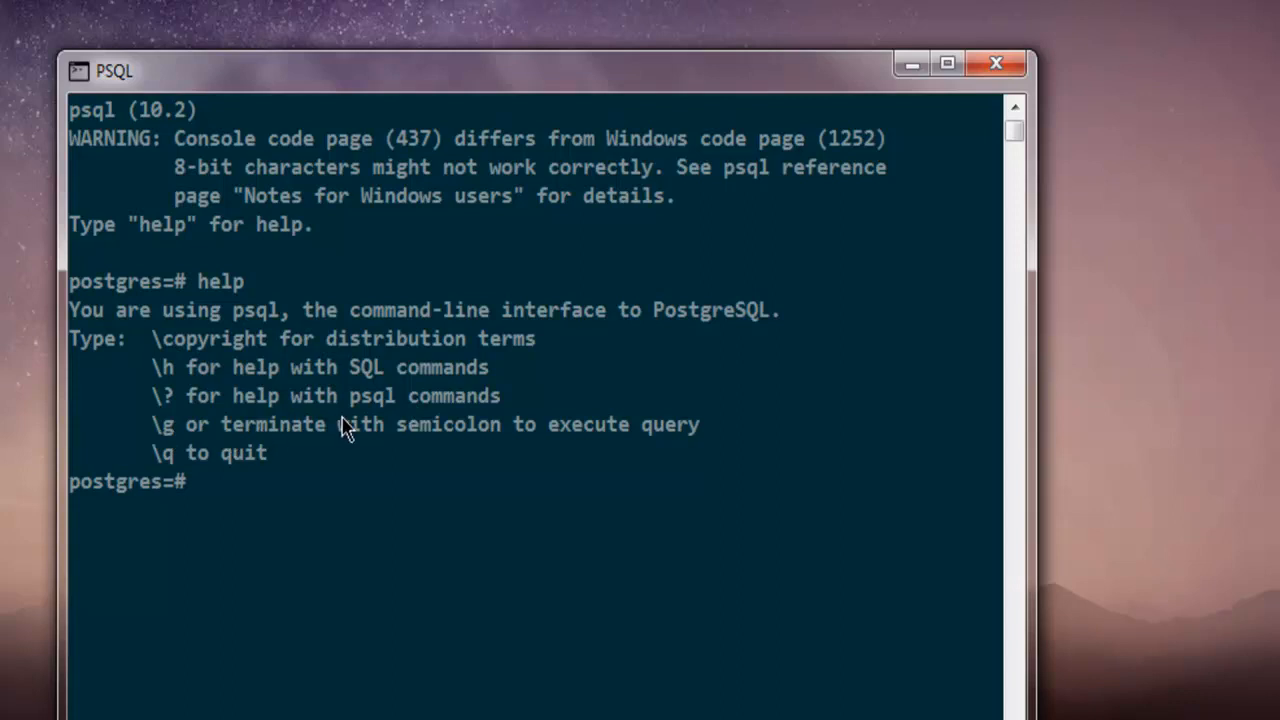
pyautogui.moveTo(344, 430)
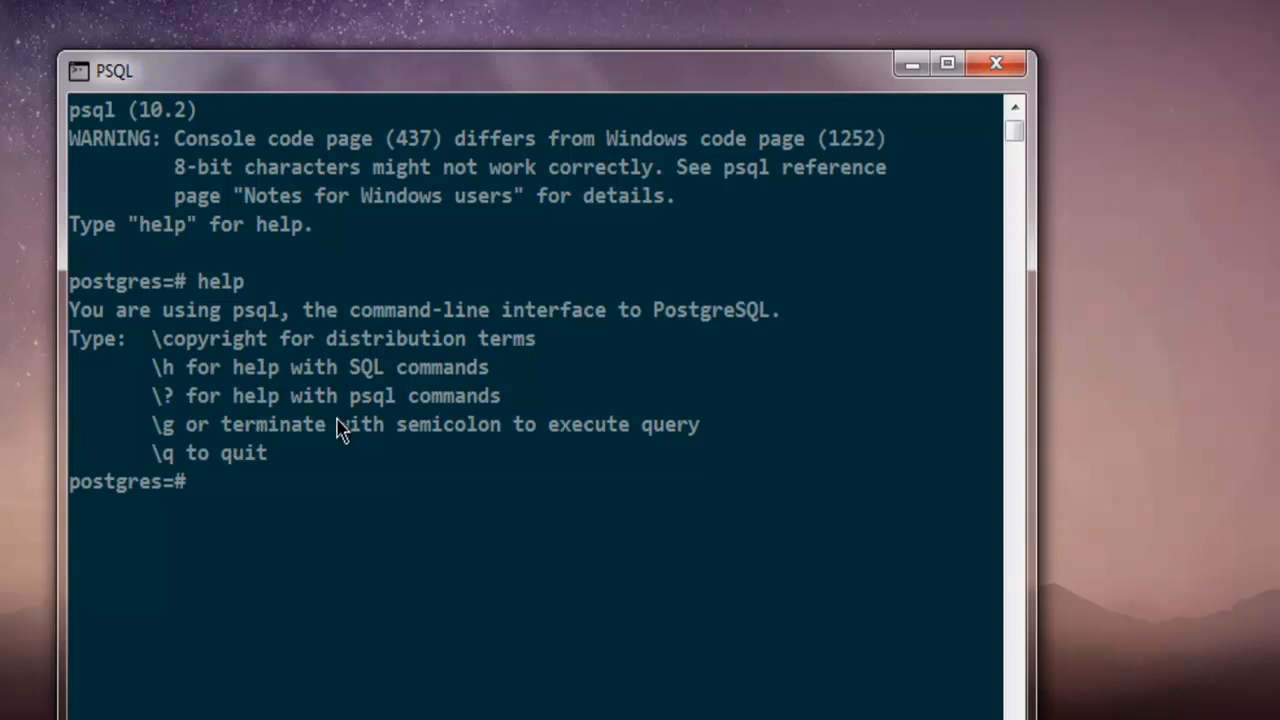
pyautogui.moveTo(456, 472)
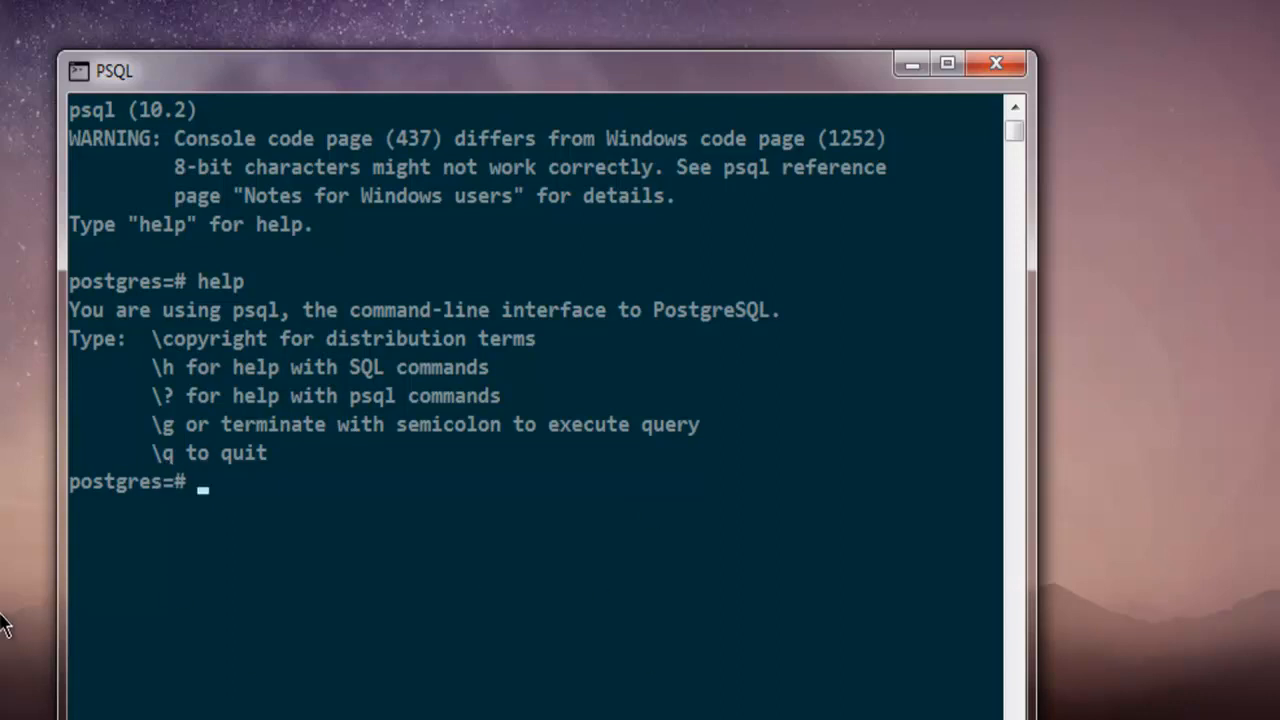
# Run SHOW data_directory; returning D:/PostgreSQL/data/pg10
pyautogui.write('x')
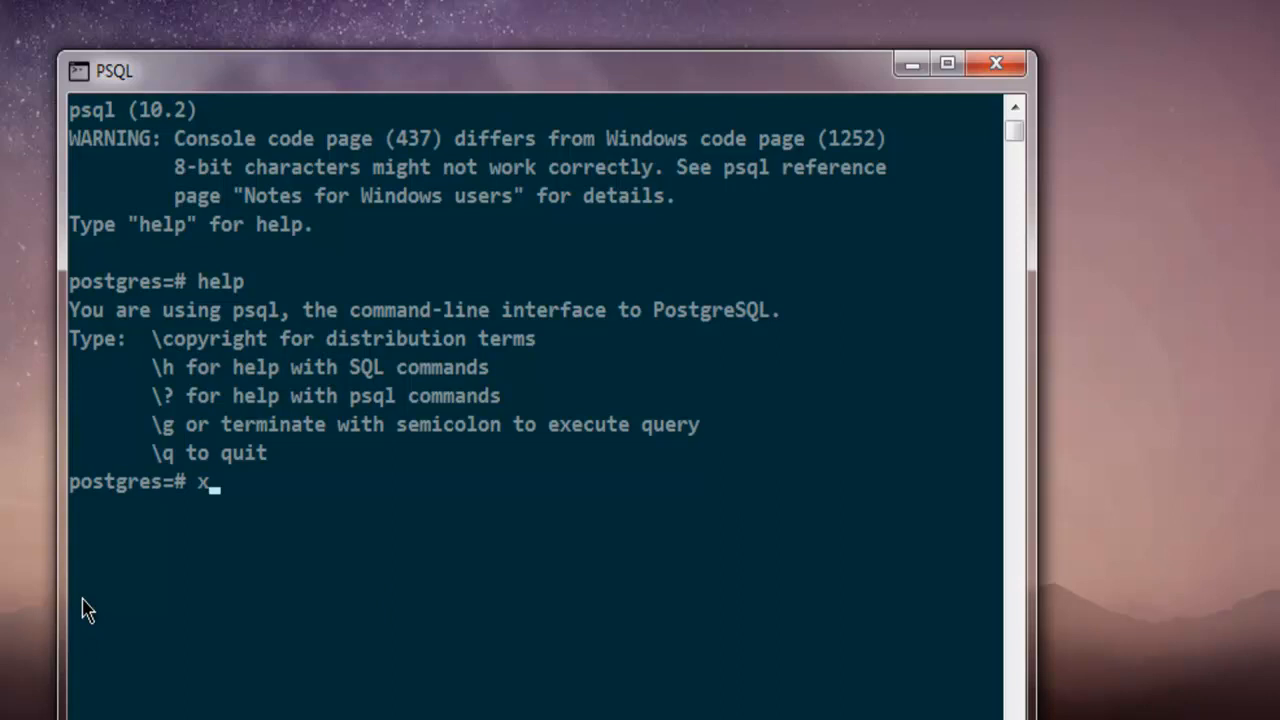
pyautogui.press('Backspace')
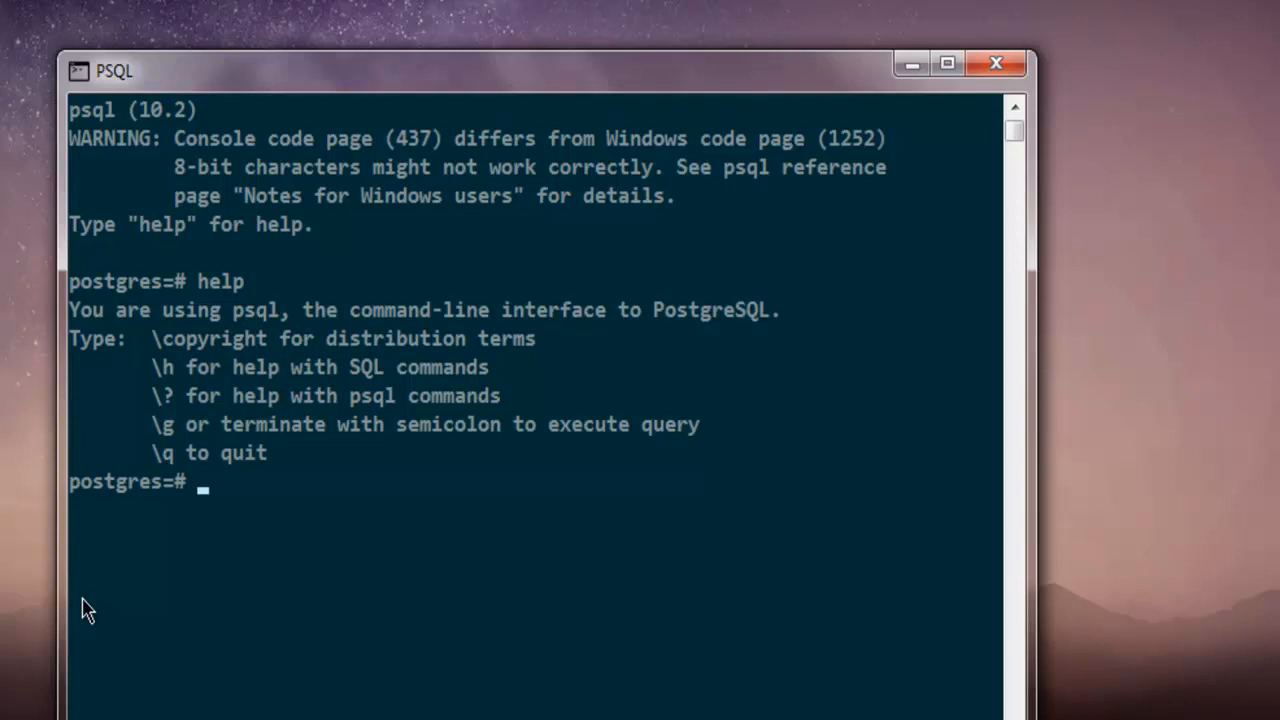
pyautogui.write('show')
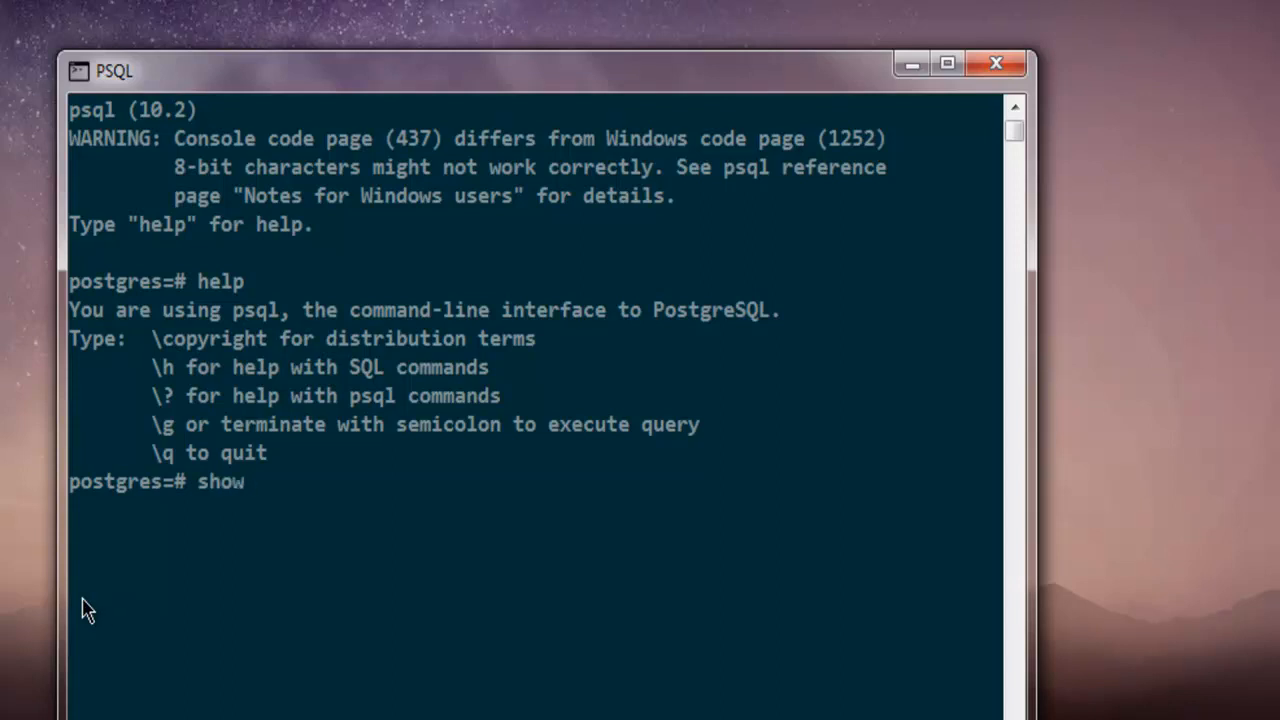
pyautogui.write('data')
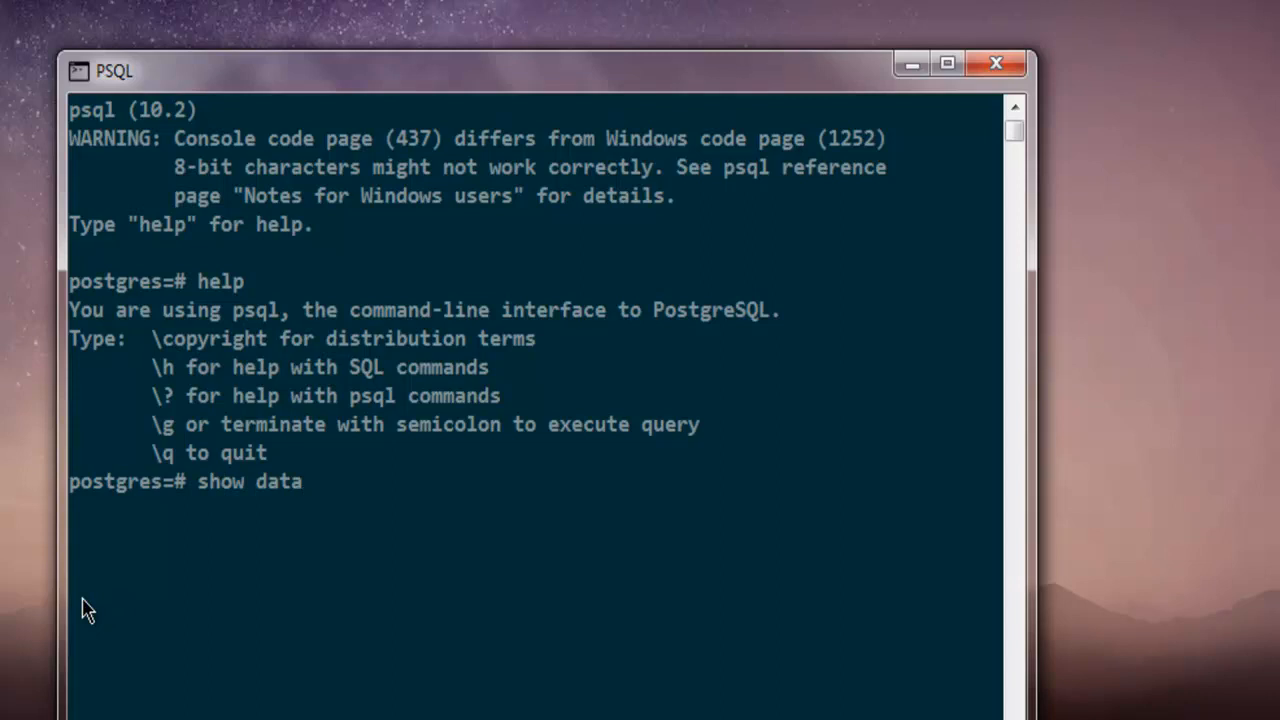
pyautogui.write('_dire')
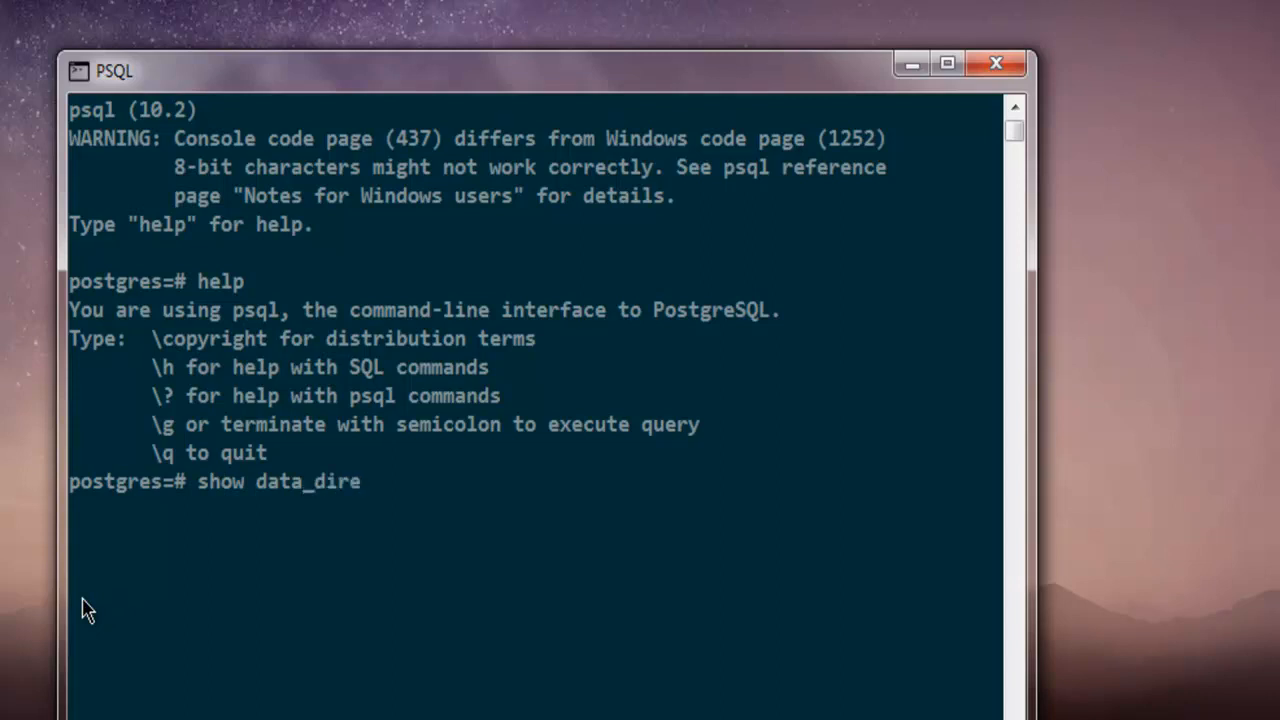
pyautogui.write('ctory')
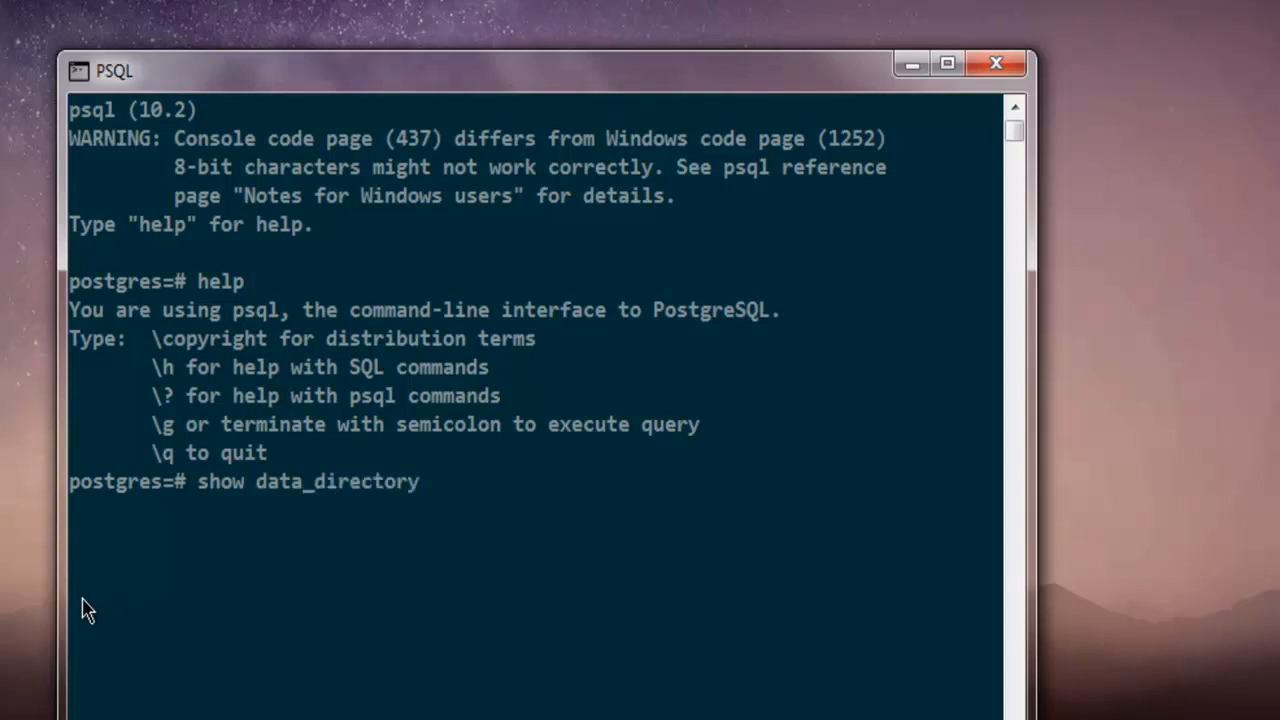
pyautogui.write(';')
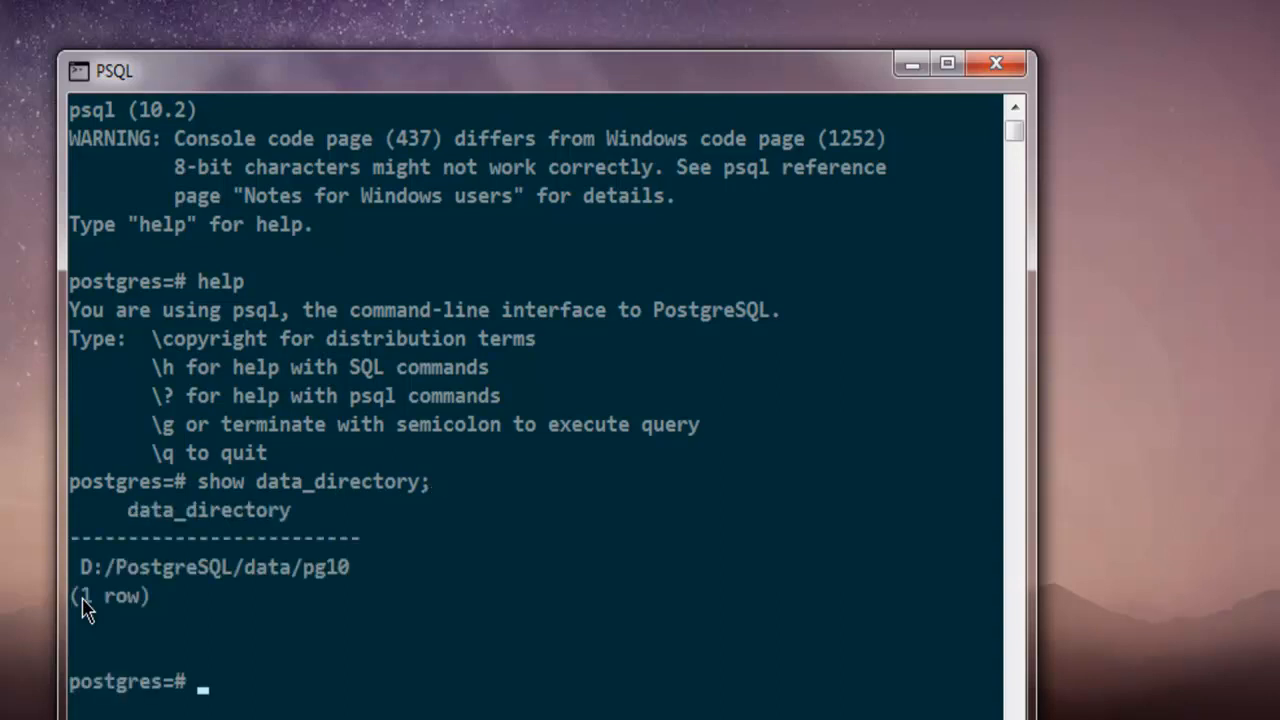
pyautogui.moveTo(308, 594)
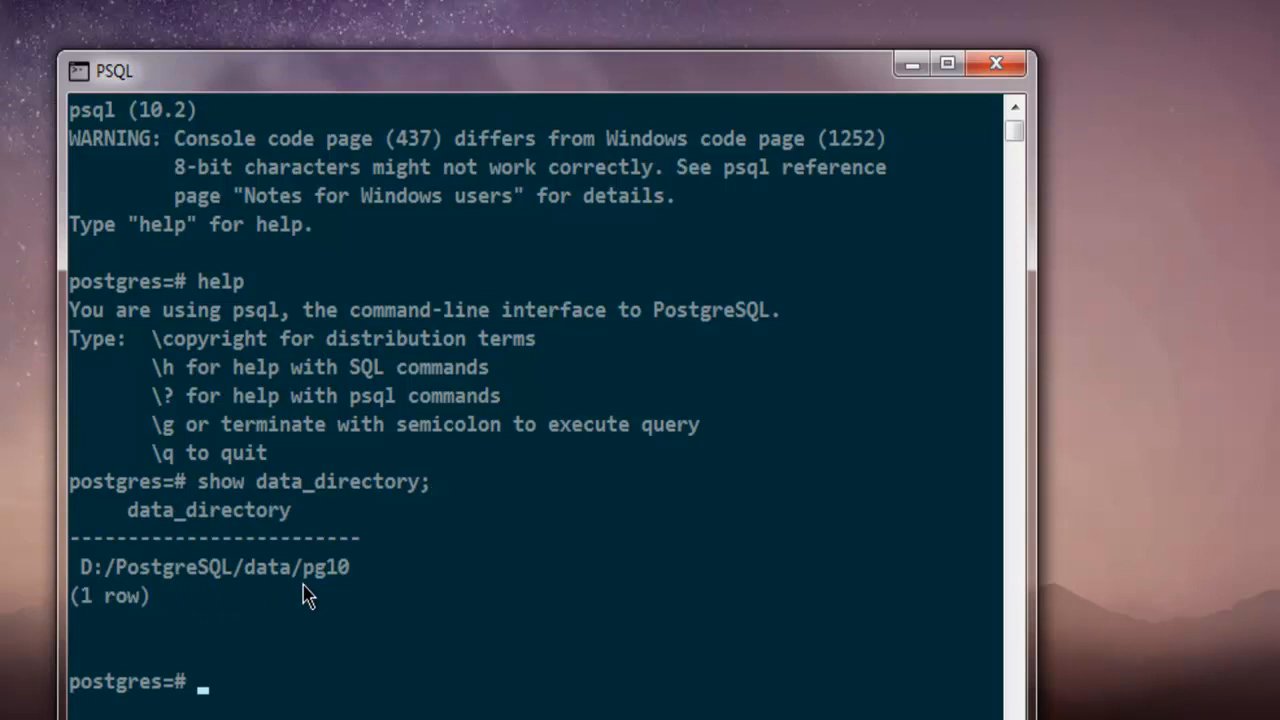
pyautogui.moveTo(344, 596)
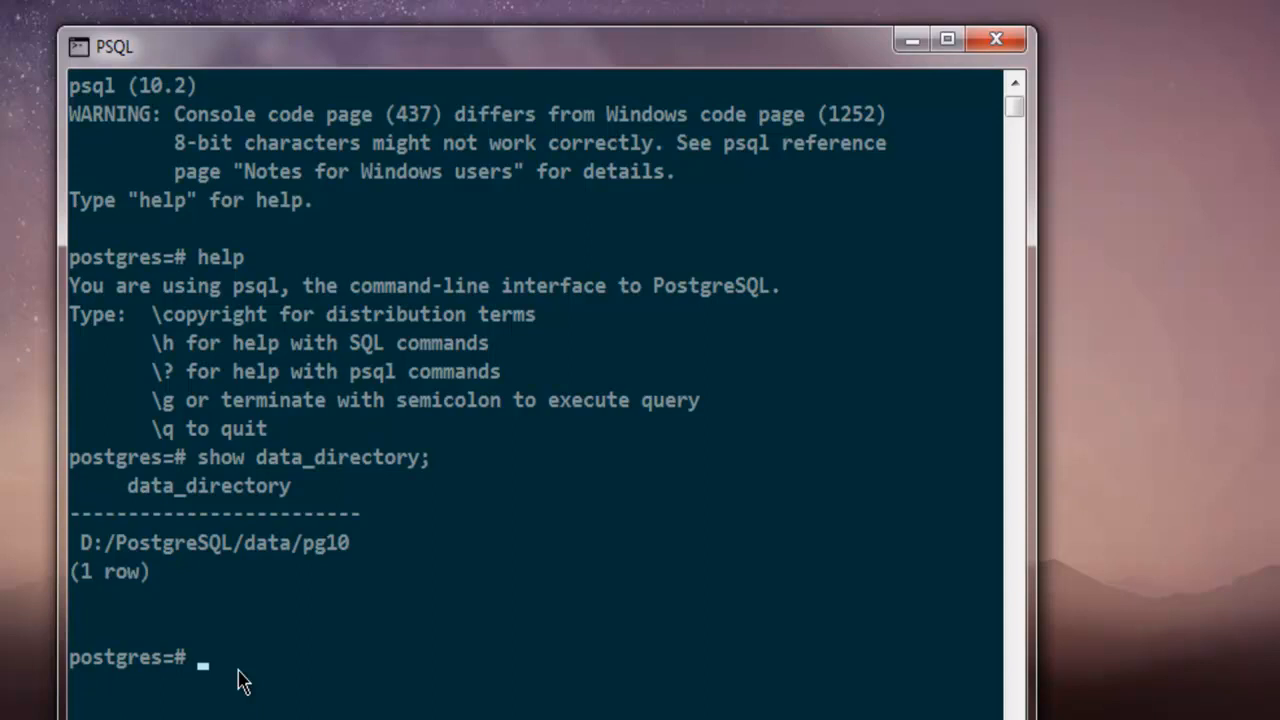
# Run \l+ to list postgres, template0 and template1 with owners, encodings and sizes
pyautogui.write('\\')
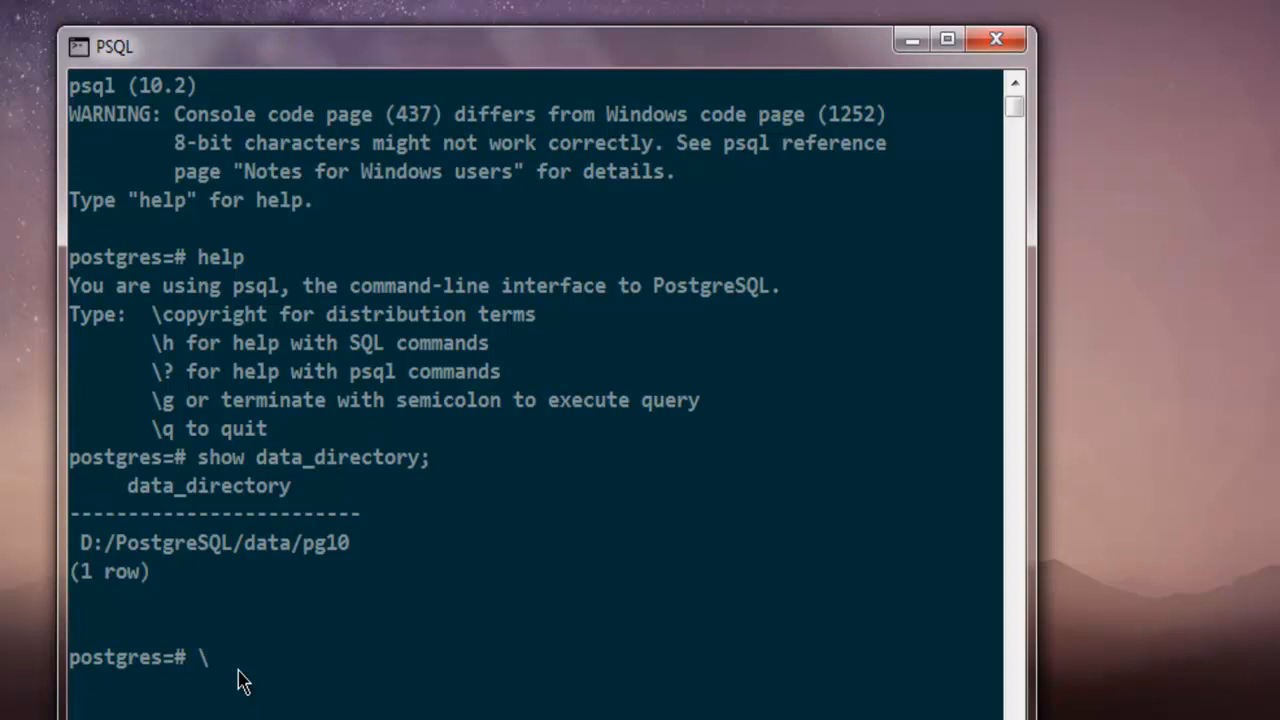
pyautogui.write('l')
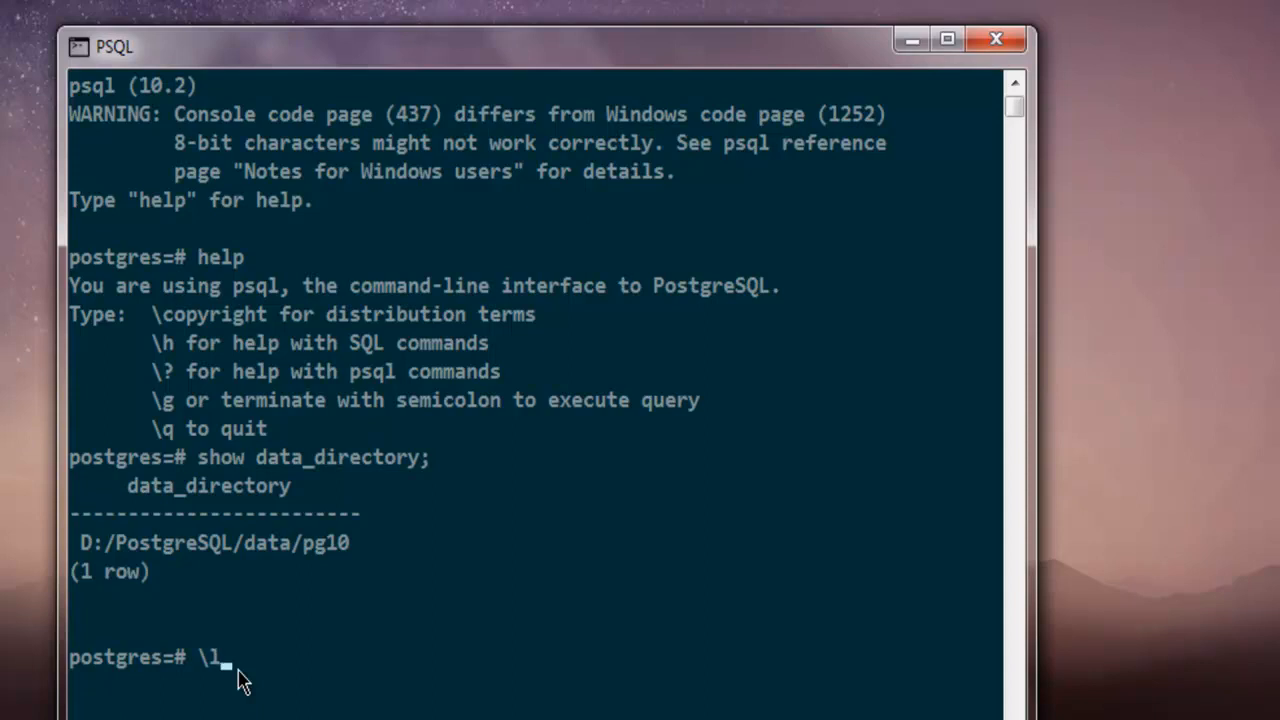
pyautogui.write('+')
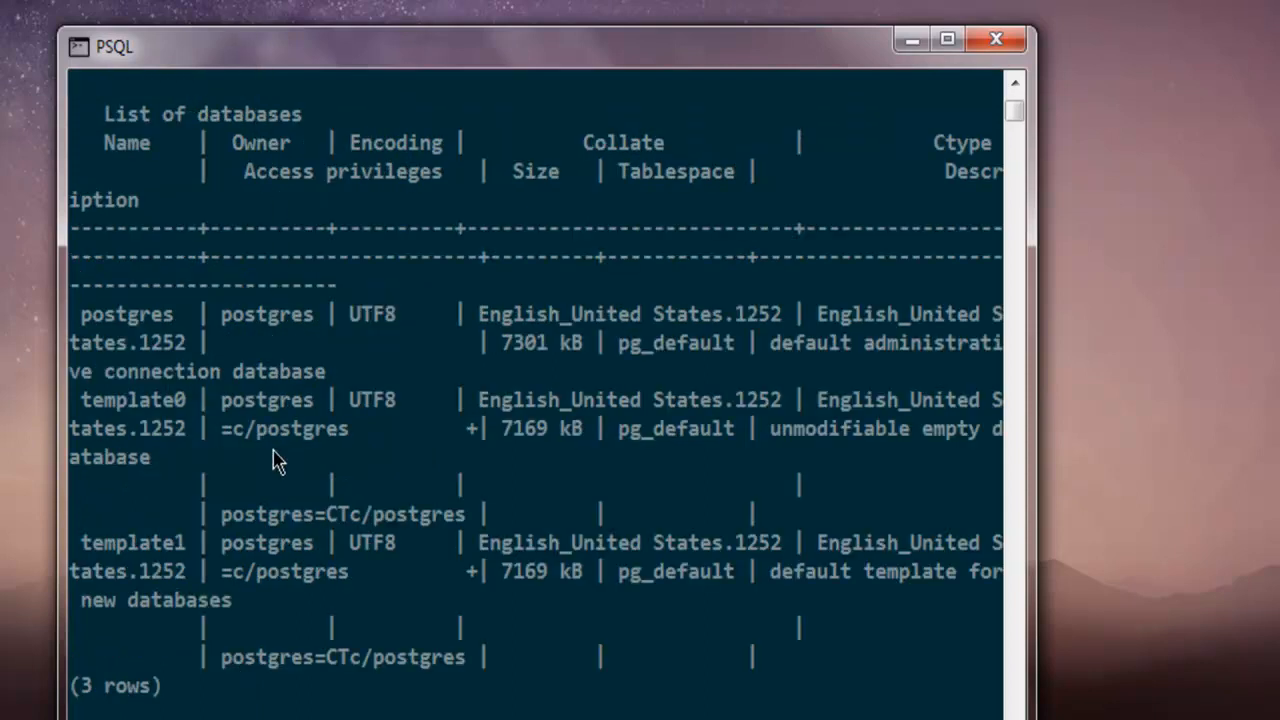
pyautogui.moveTo(576, 356)
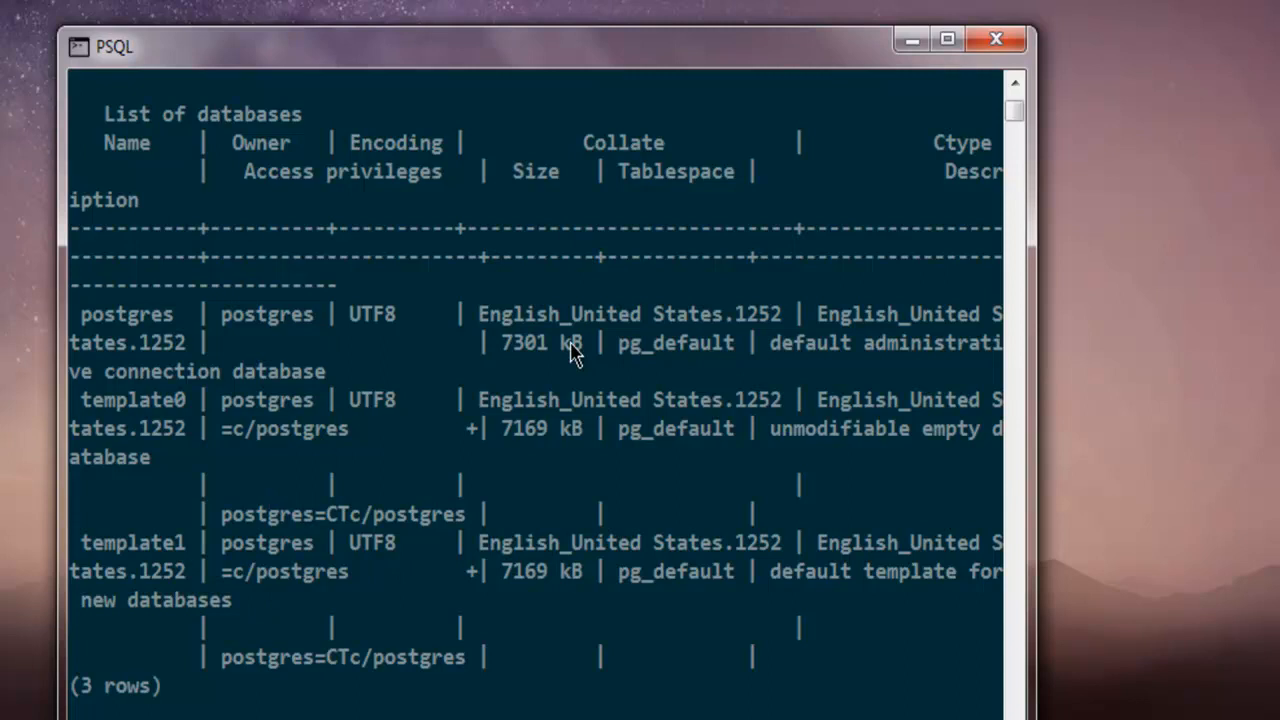
pyautogui.moveTo(500, 332)
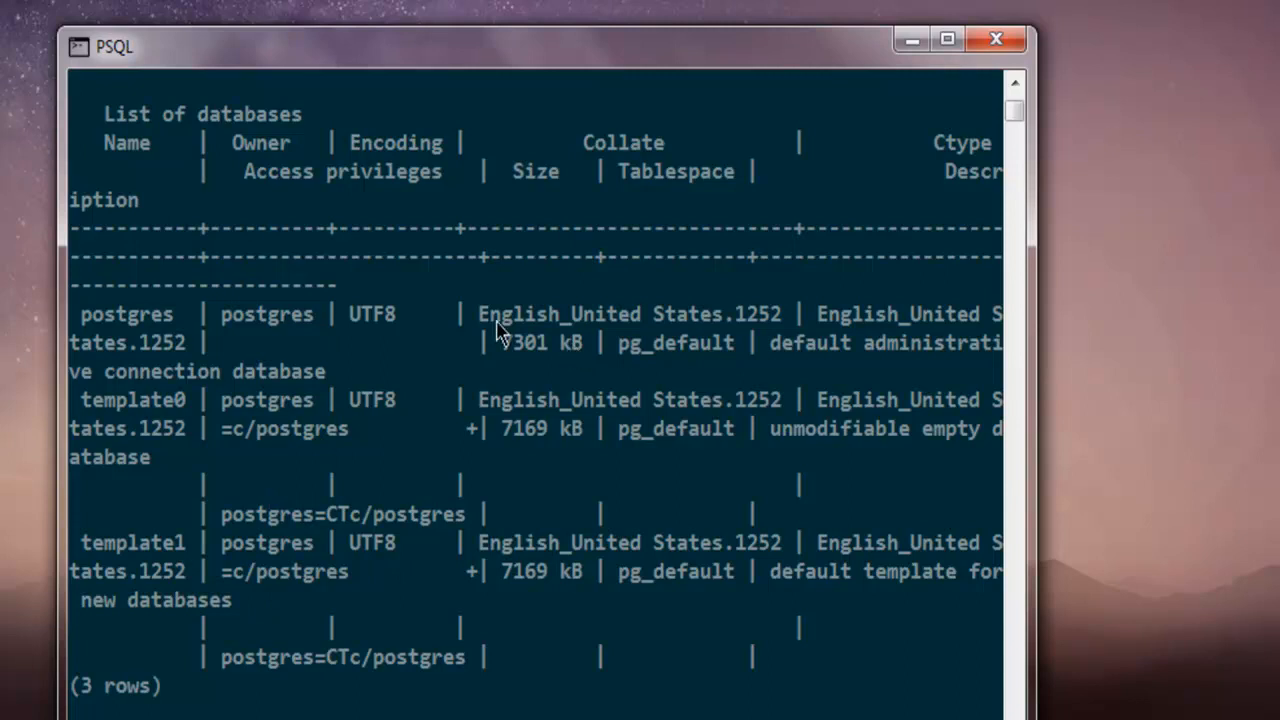
pyautogui.moveTo(164, 524)
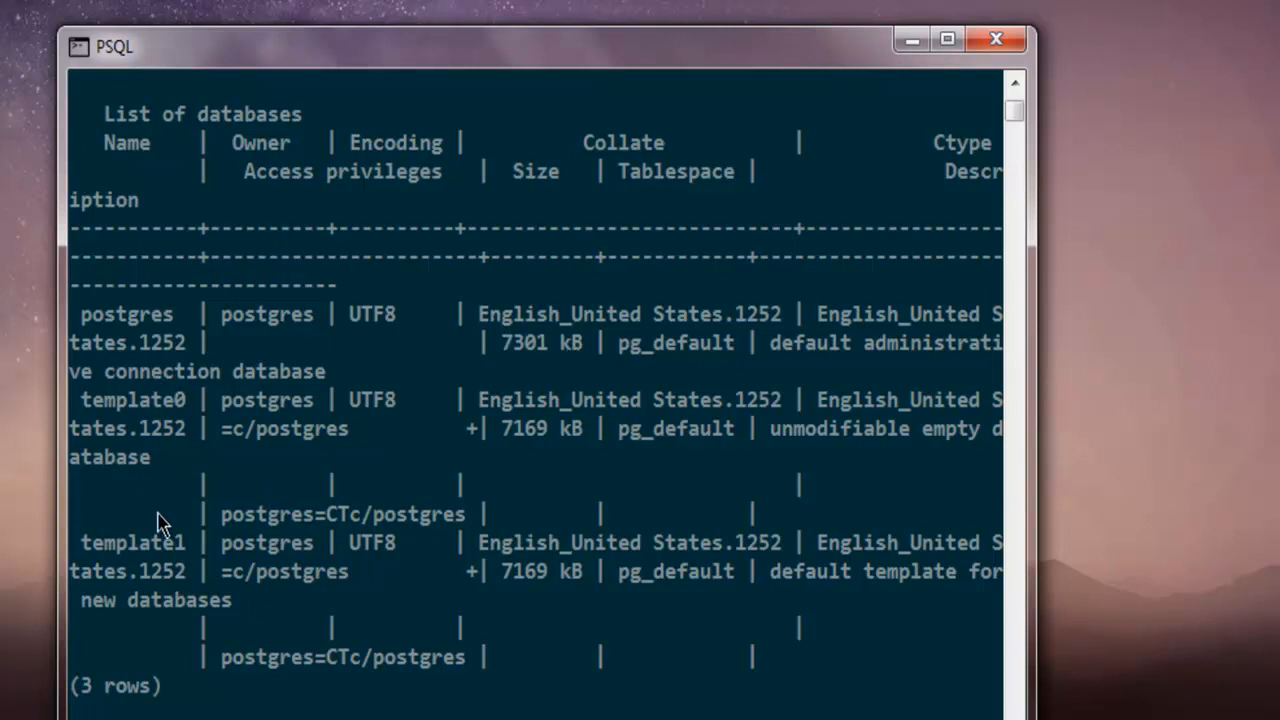
pyautogui.moveTo(144, 652)
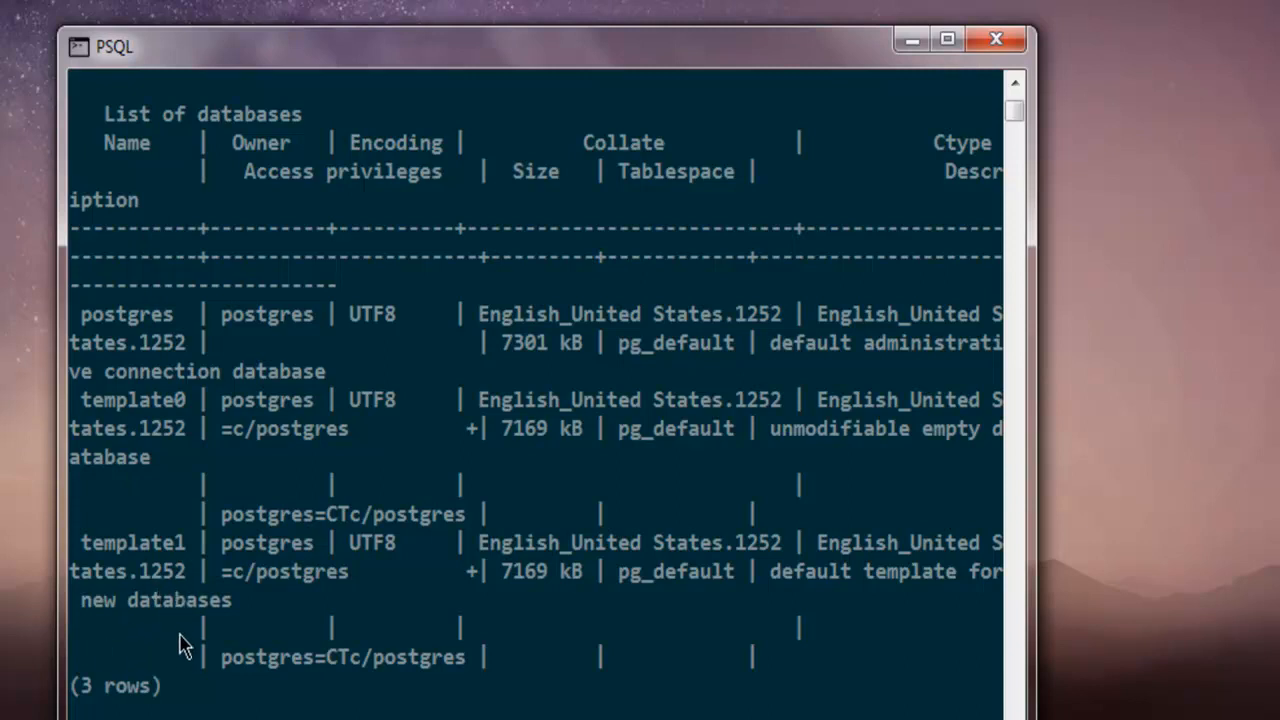
pyautogui.moveTo(230, 492)
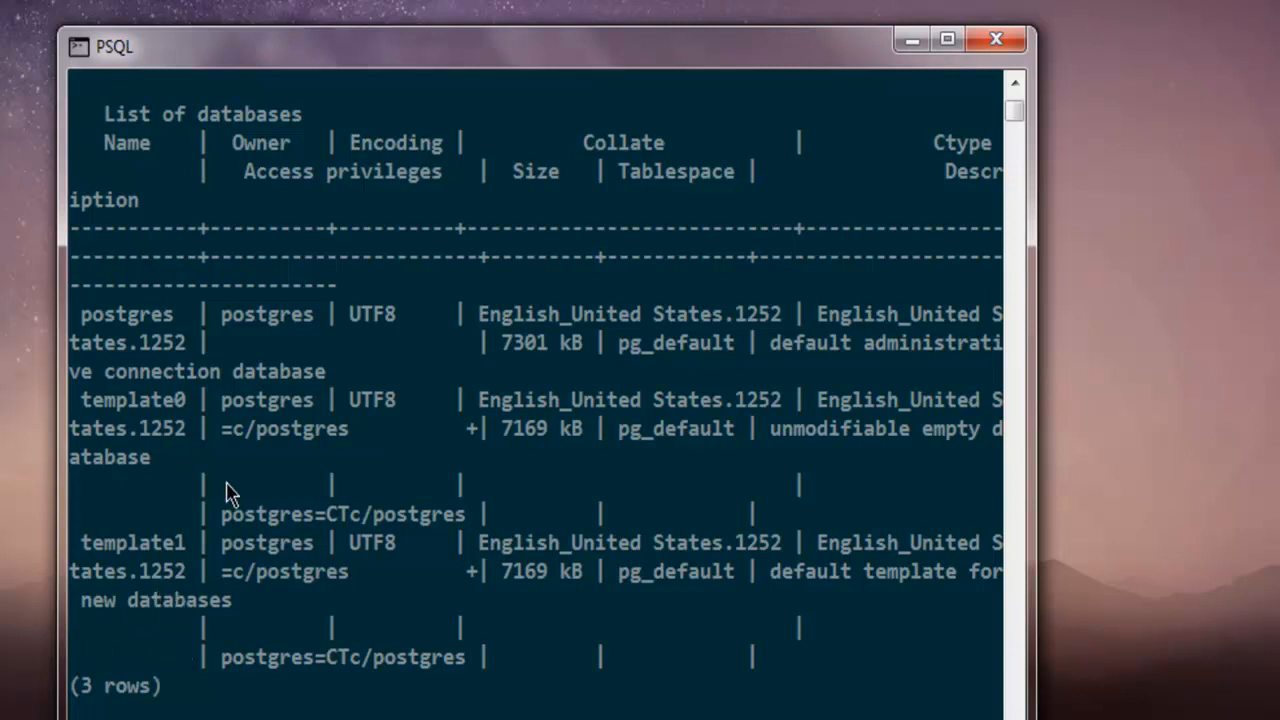
pyautogui.scroll(-3)
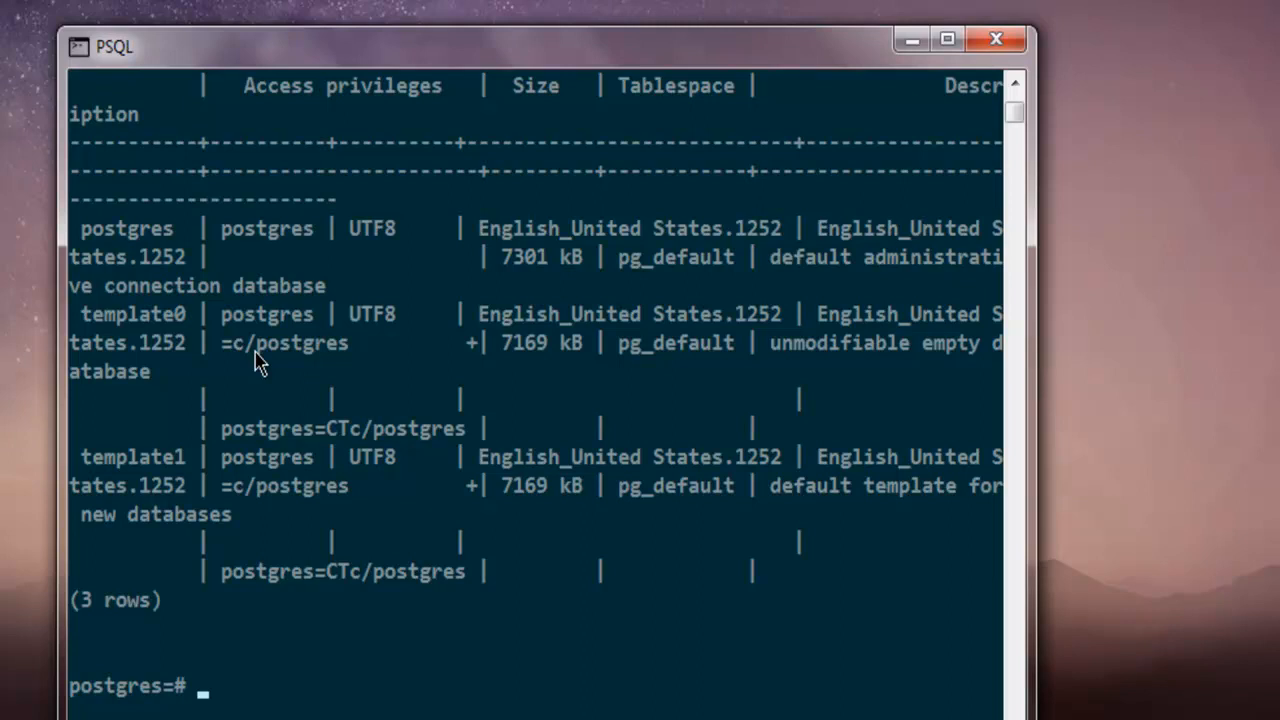
# Run \d+ to describe relations, which reports none found
pyautogui.write('\\d')
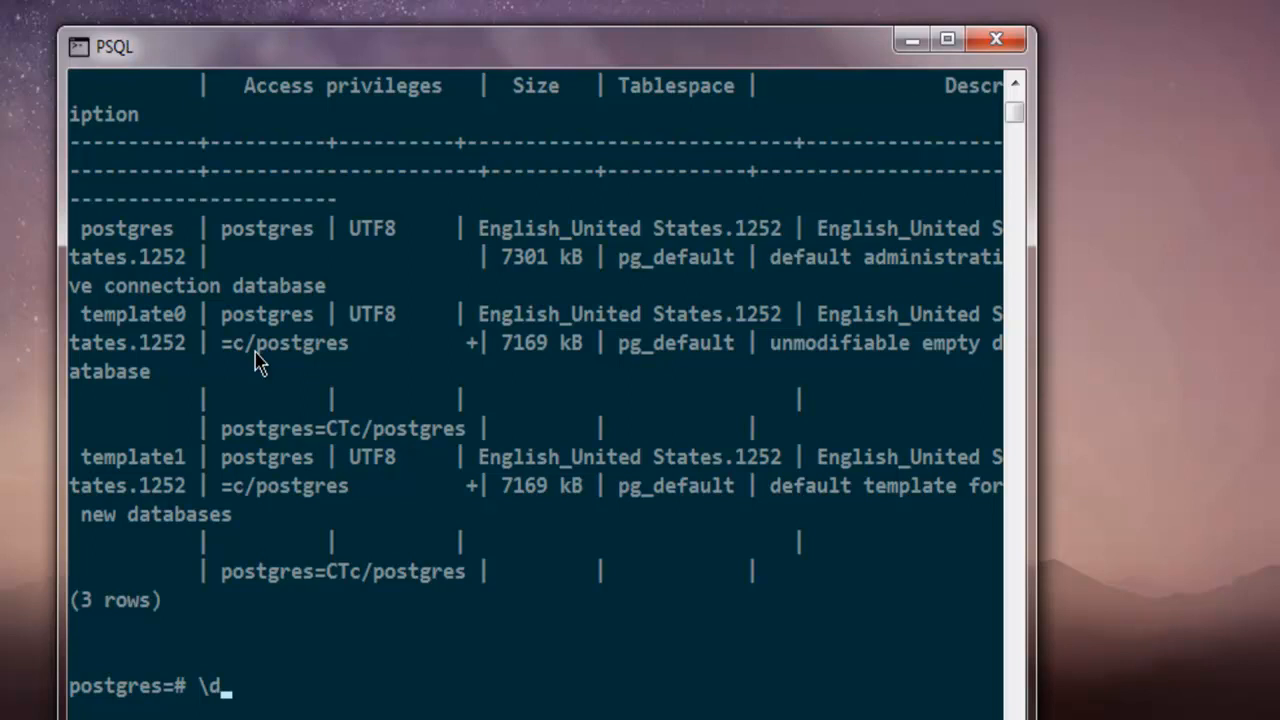
pyautogui.write('+')
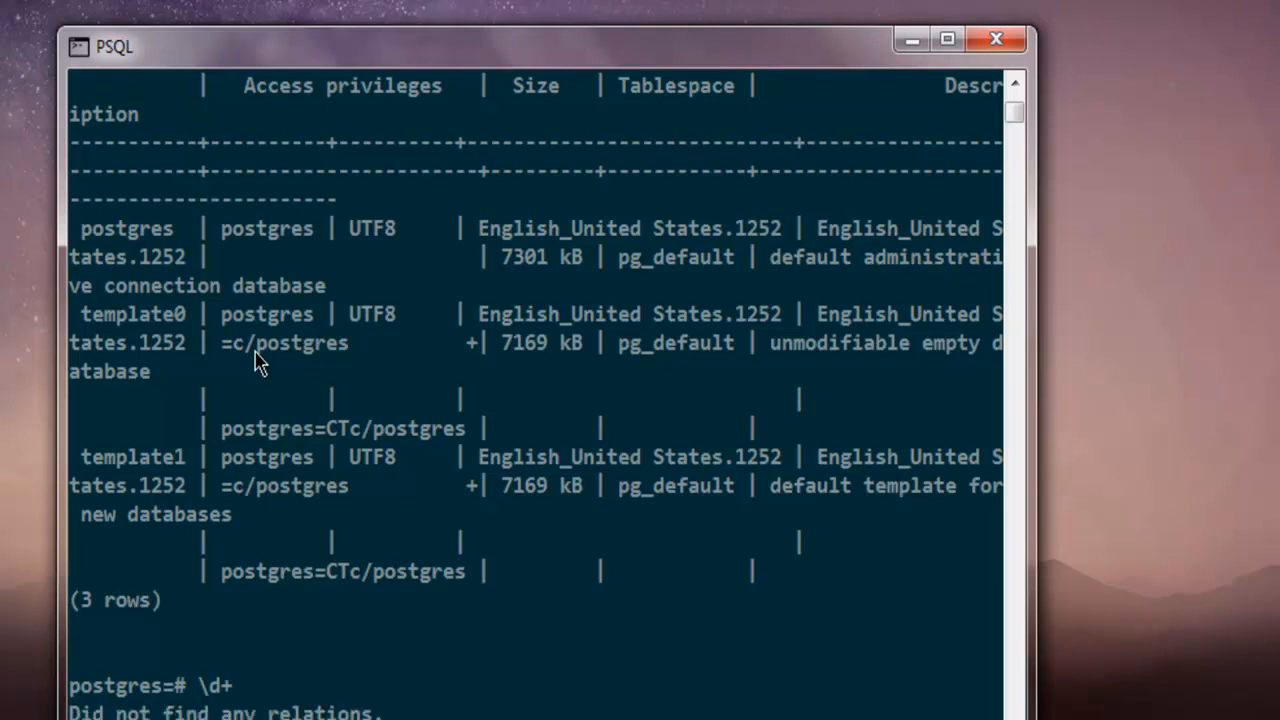
pyautogui.scroll(-3)
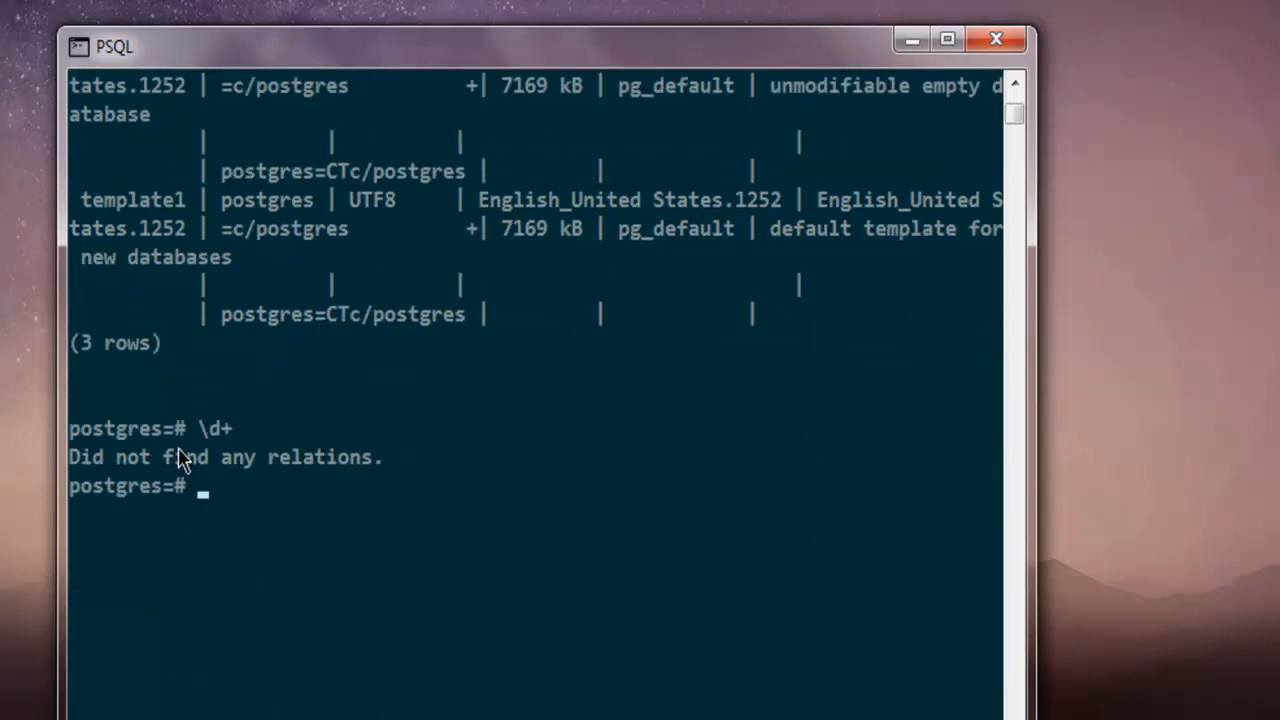
pyautogui.moveTo(362, 482)
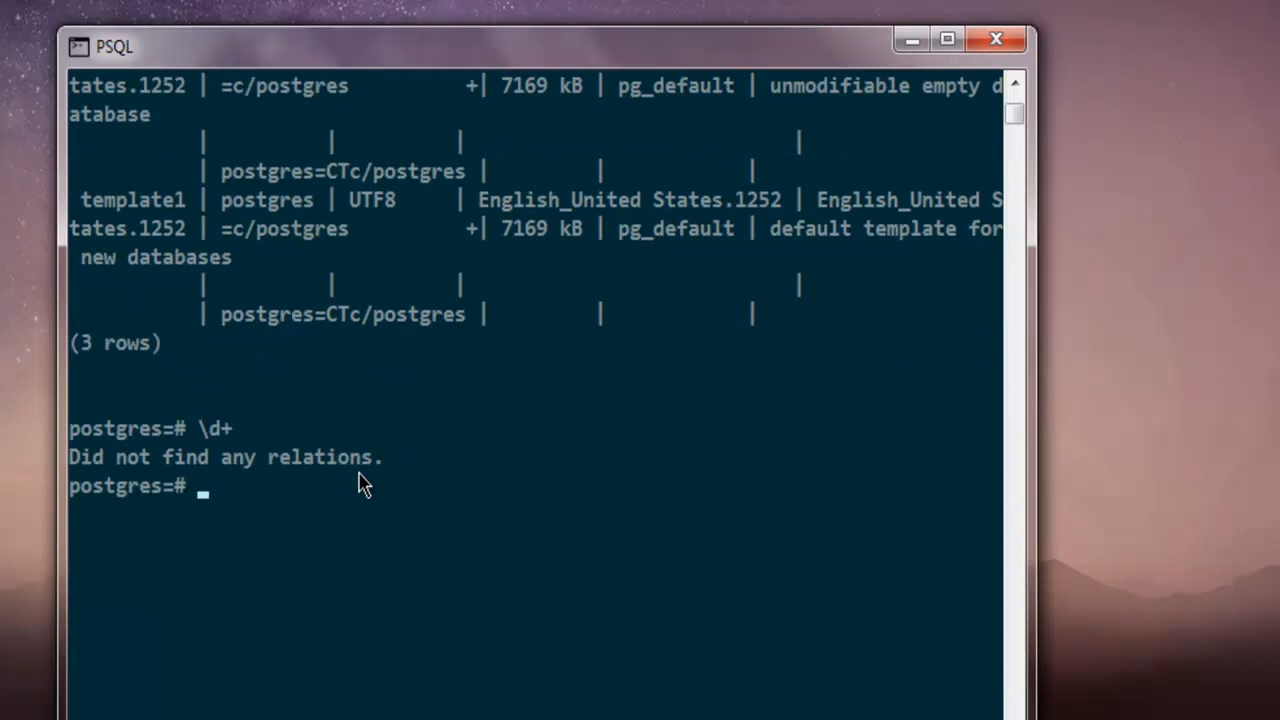
pyautogui.moveTo(256, 418)
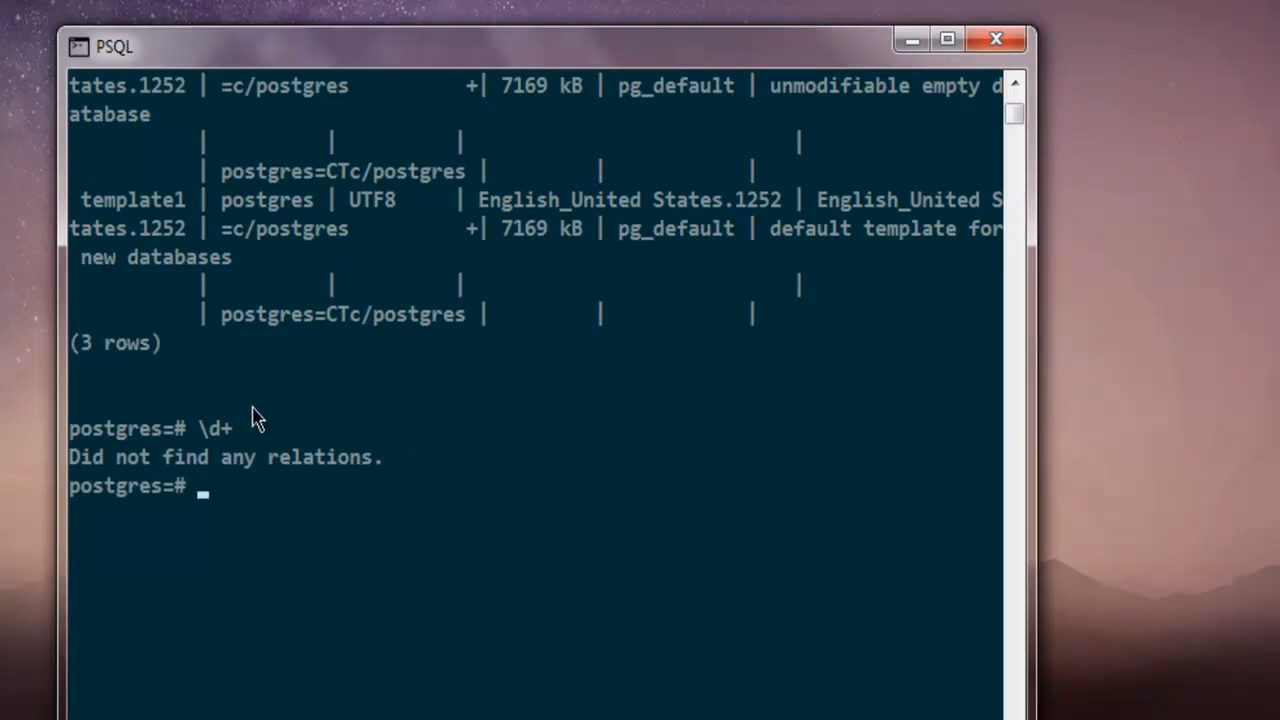
pyautogui.moveTo(284, 432)
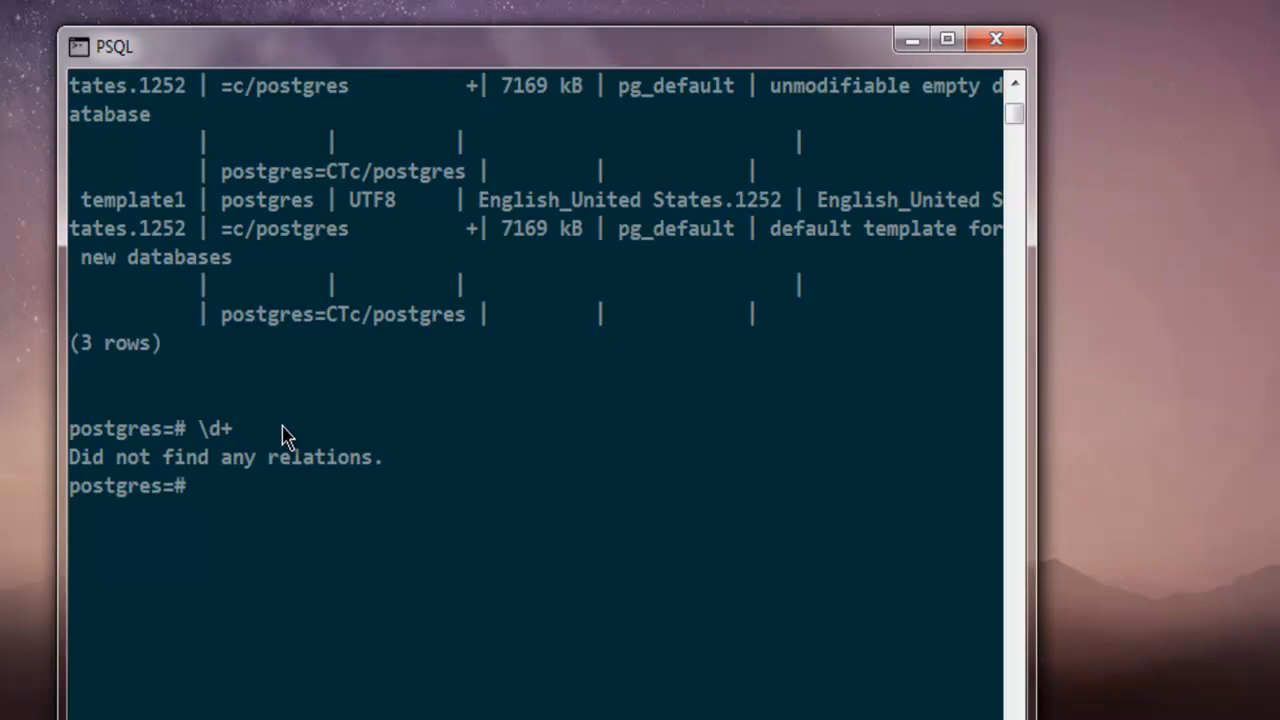
pyautogui.moveTo(122, 478)
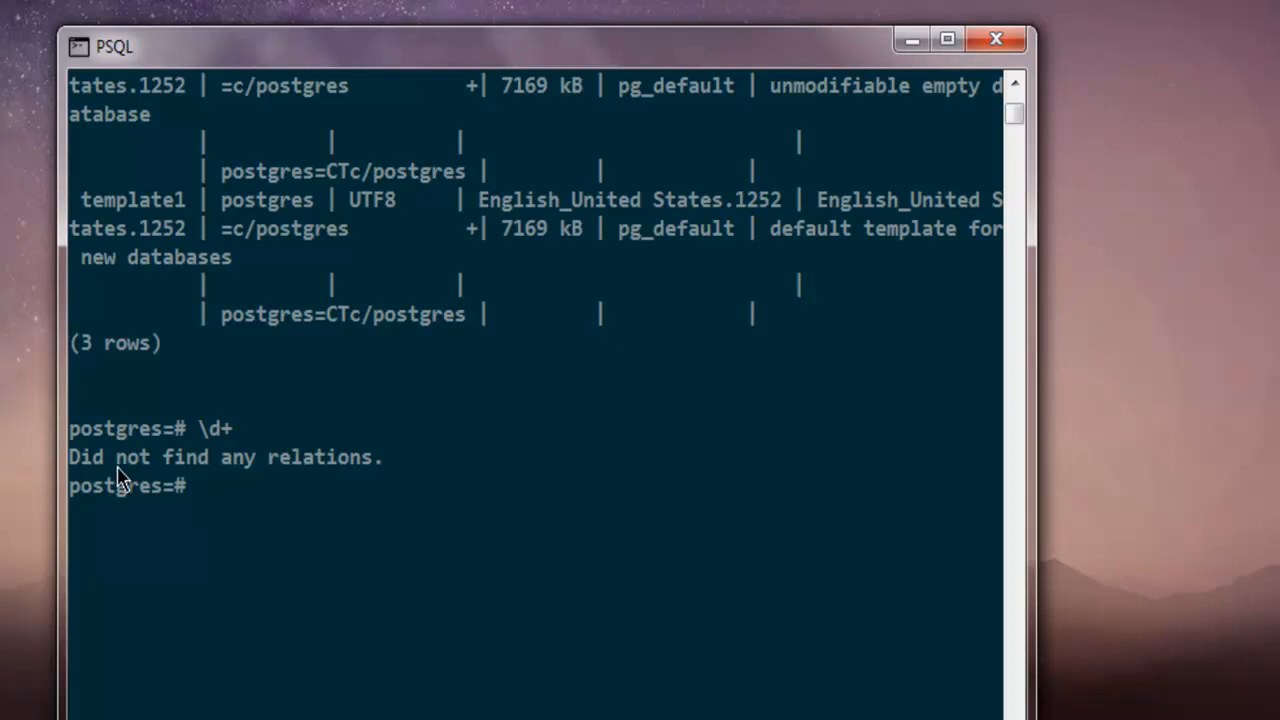
pyautogui.moveTo(190, 482)
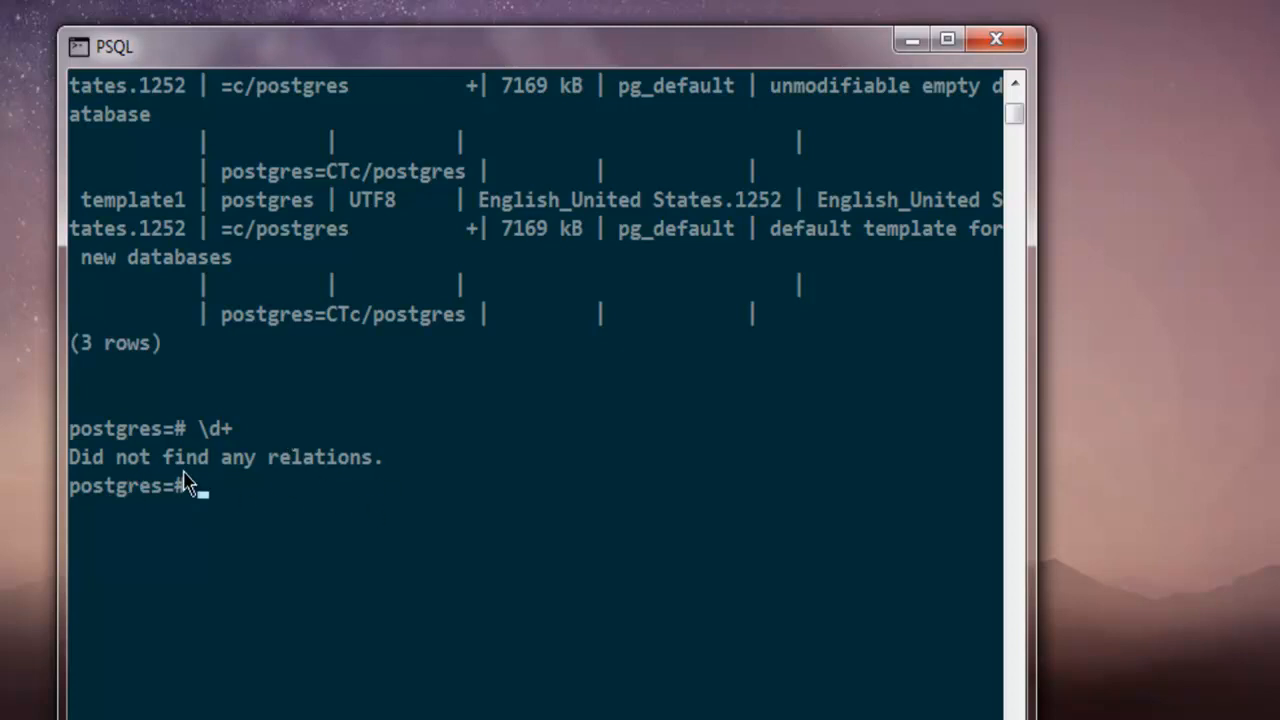
pyautogui.moveTo(344, 496)
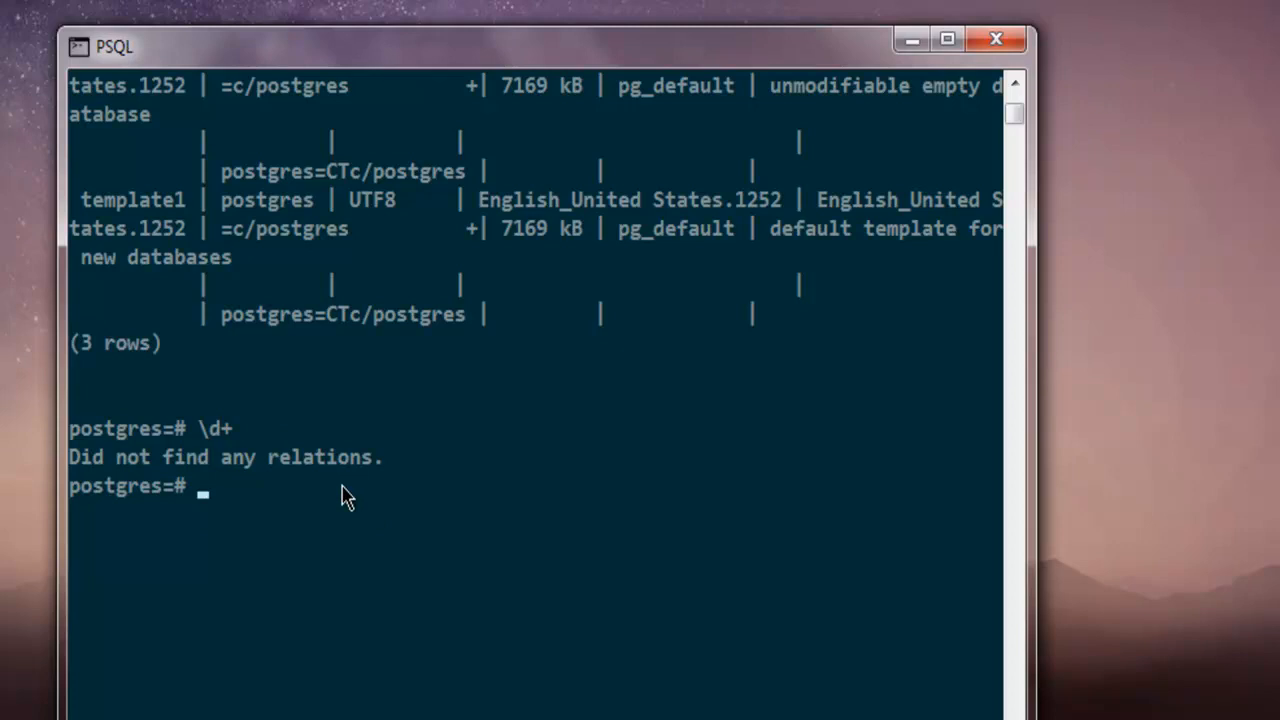
# Run SELECT version(); returning PostgreSQL 10.2 on x86_64-pc-mingw64, 64-bit
pyautogui.write('SELECT')
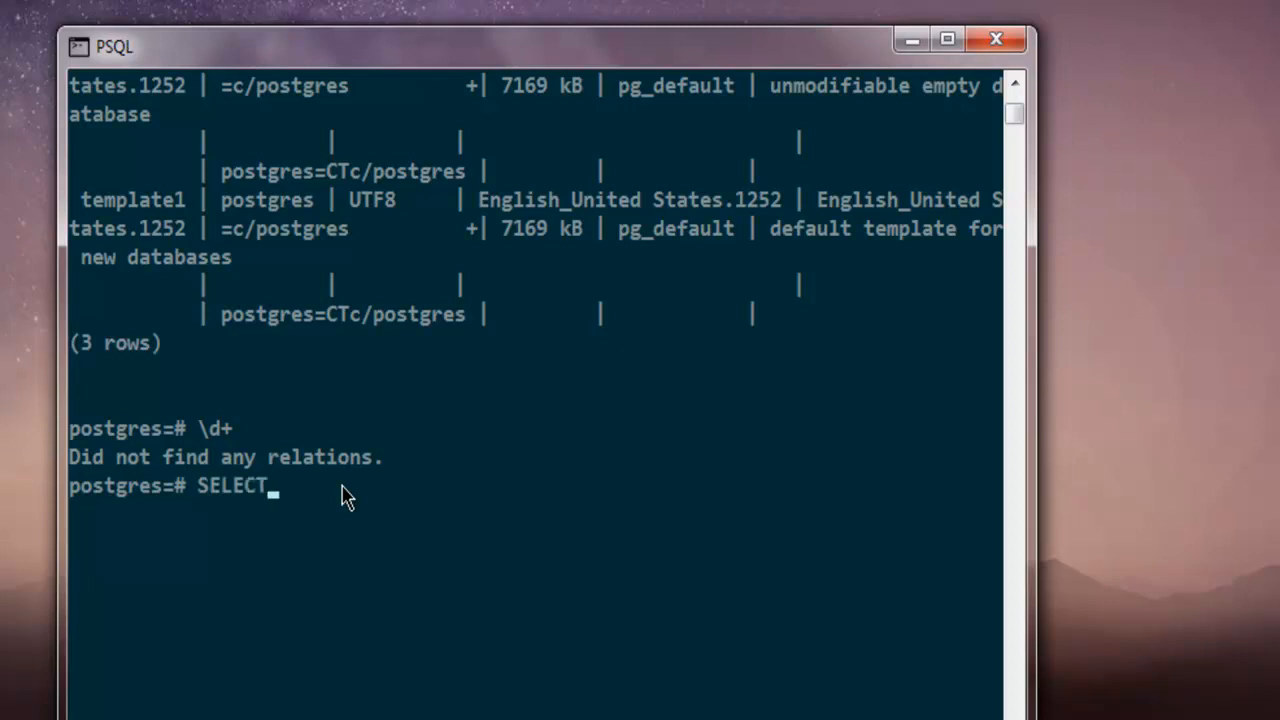
pyautogui.write('version')
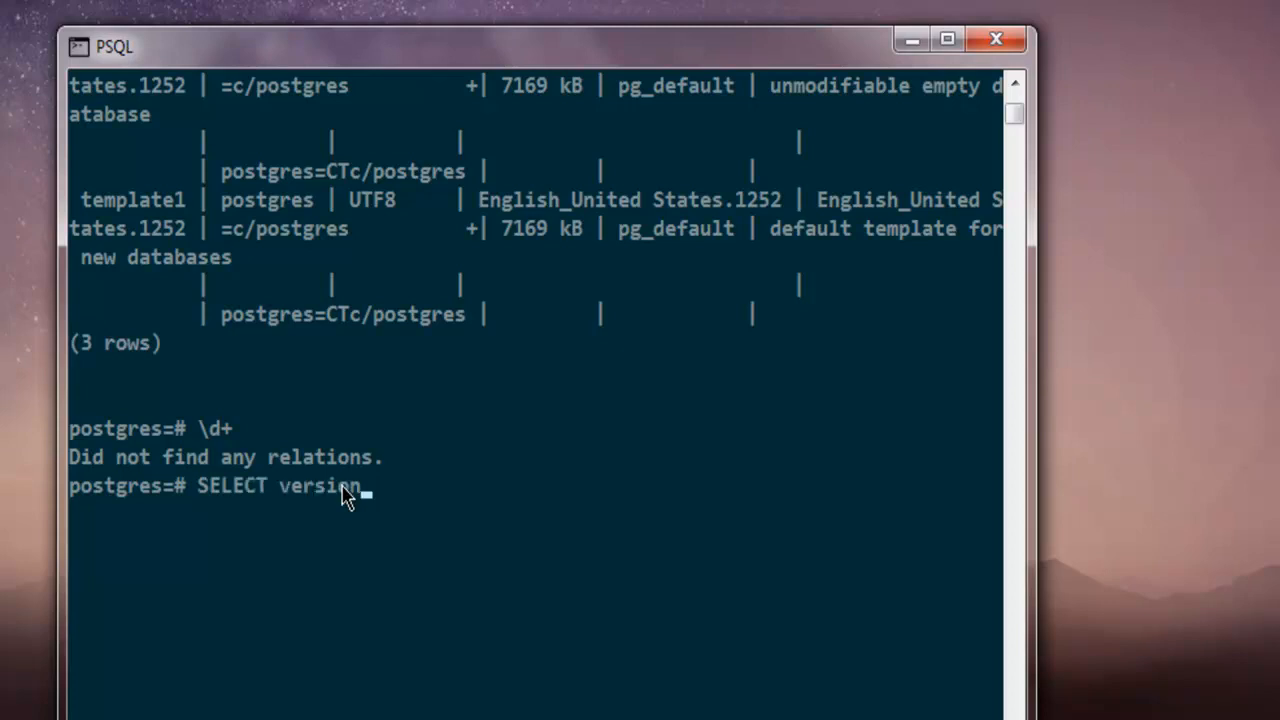
pyautogui.write('()')
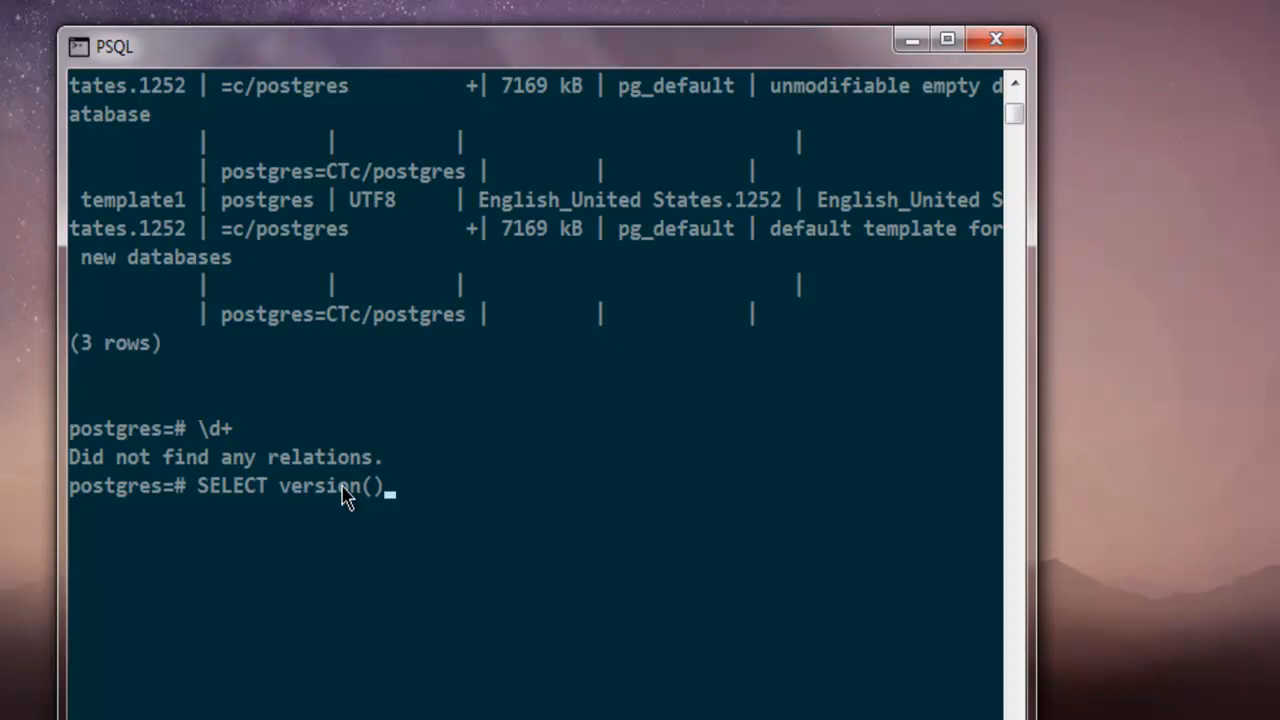
pyautogui.write(';')
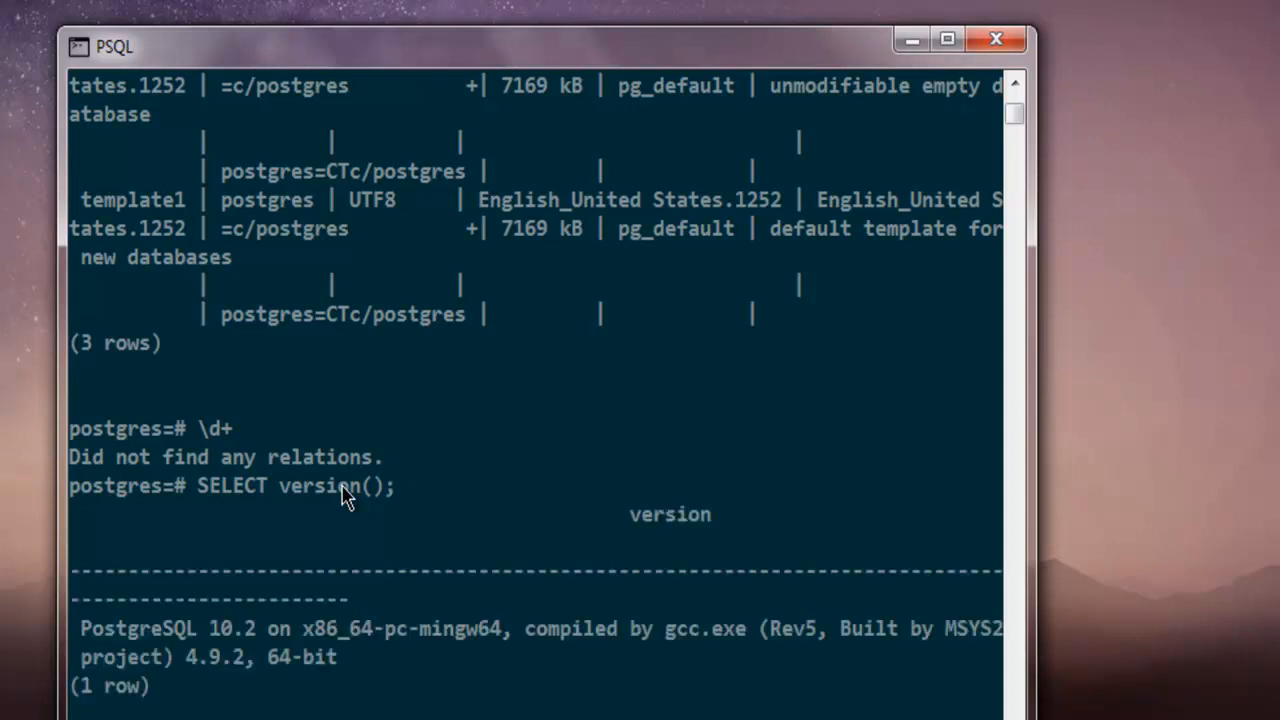
pyautogui.scroll(-3)
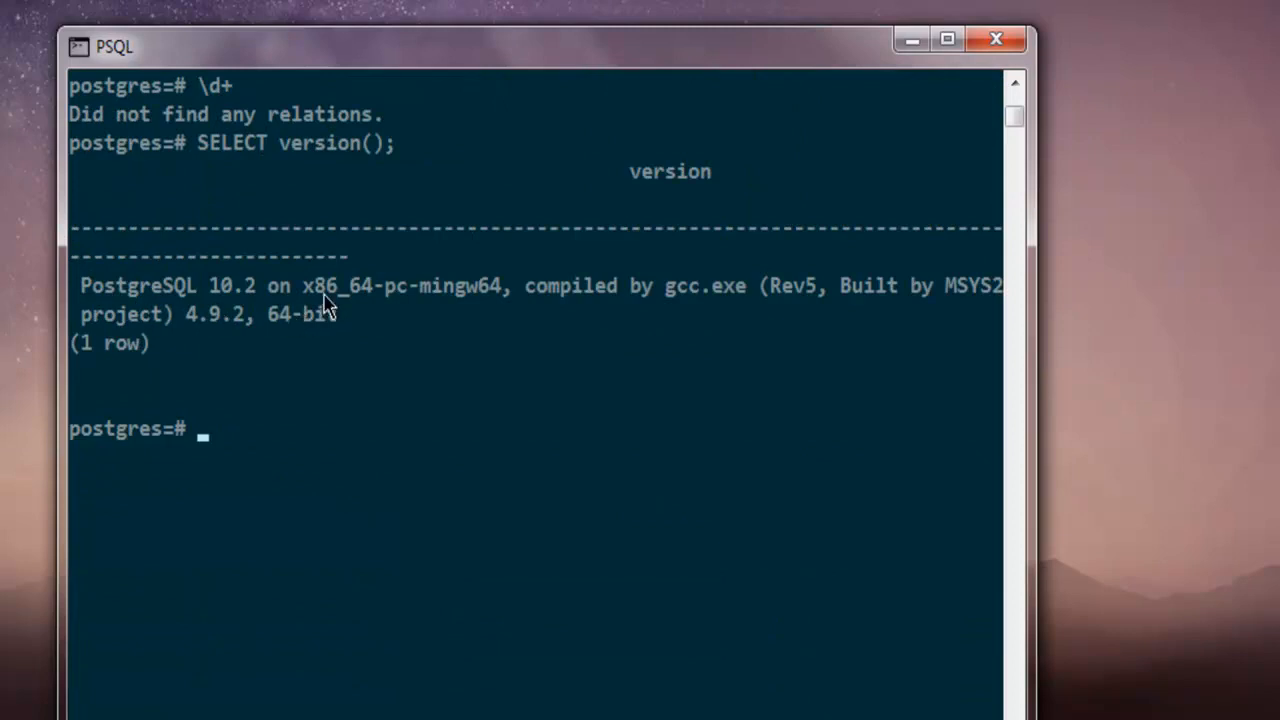
pyautogui.moveTo(756, 318)
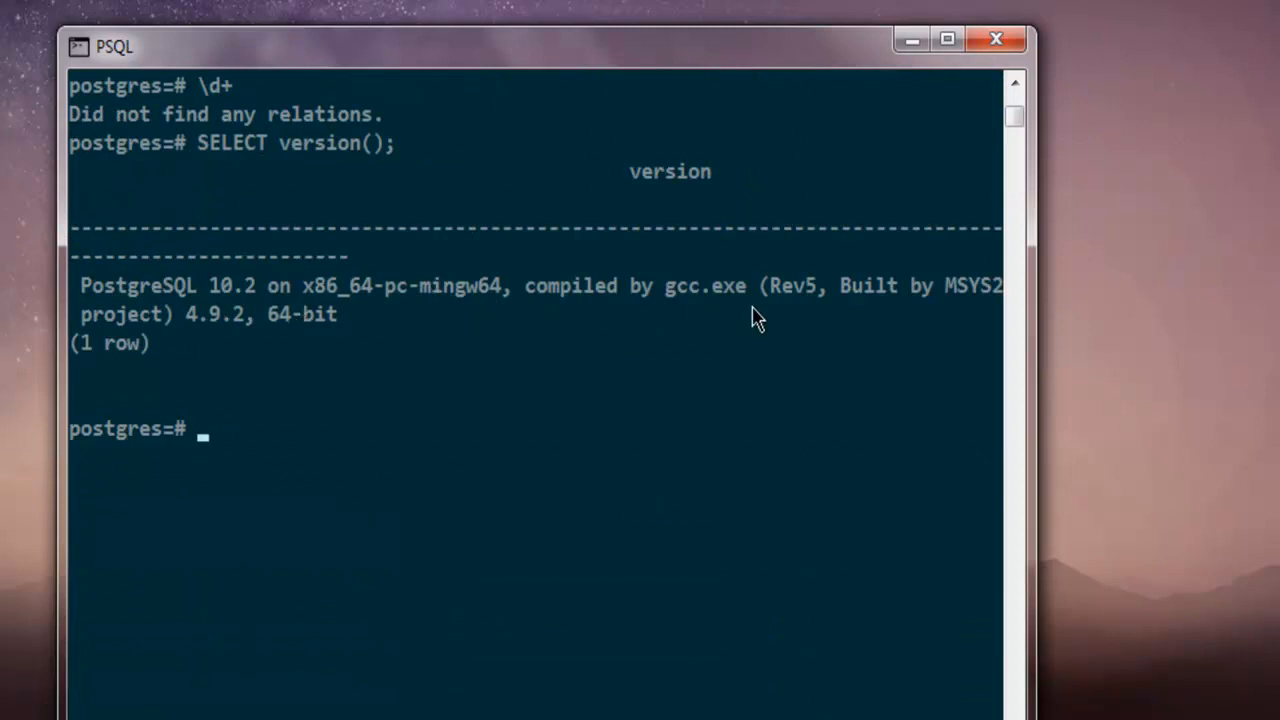
pyautogui.moveTo(248, 414)
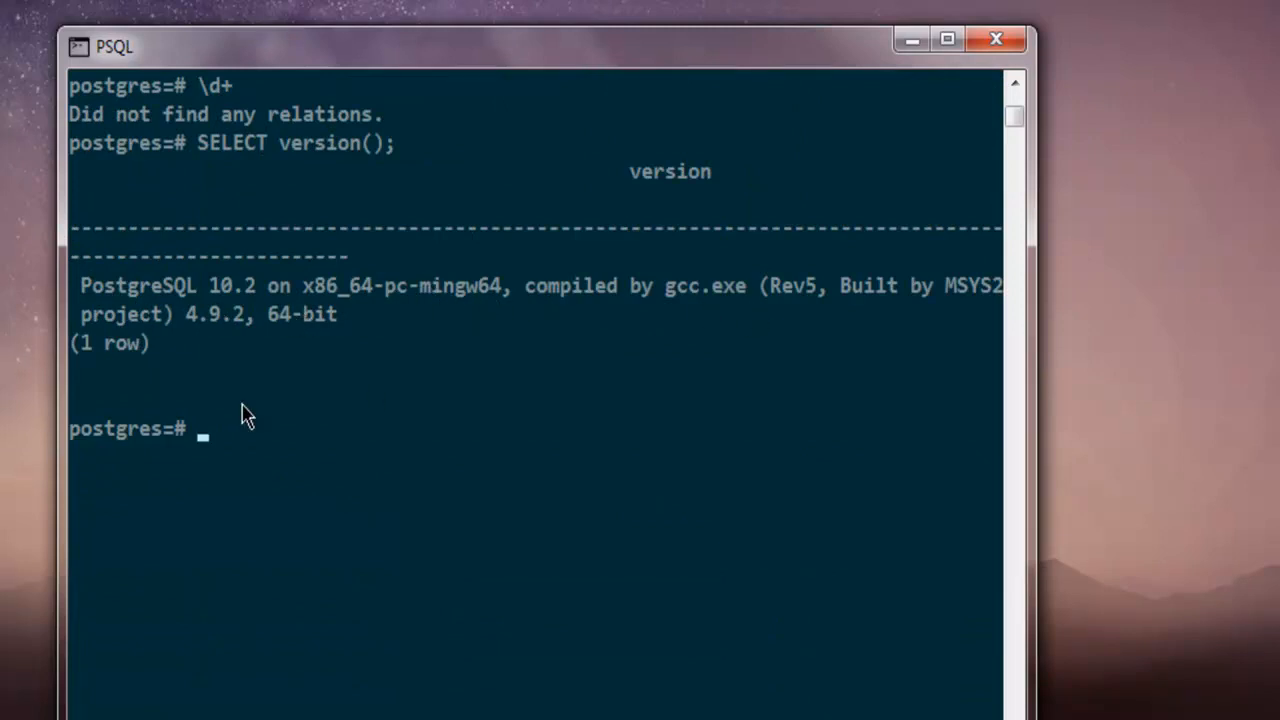
pyautogui.moveTo(210, 164)
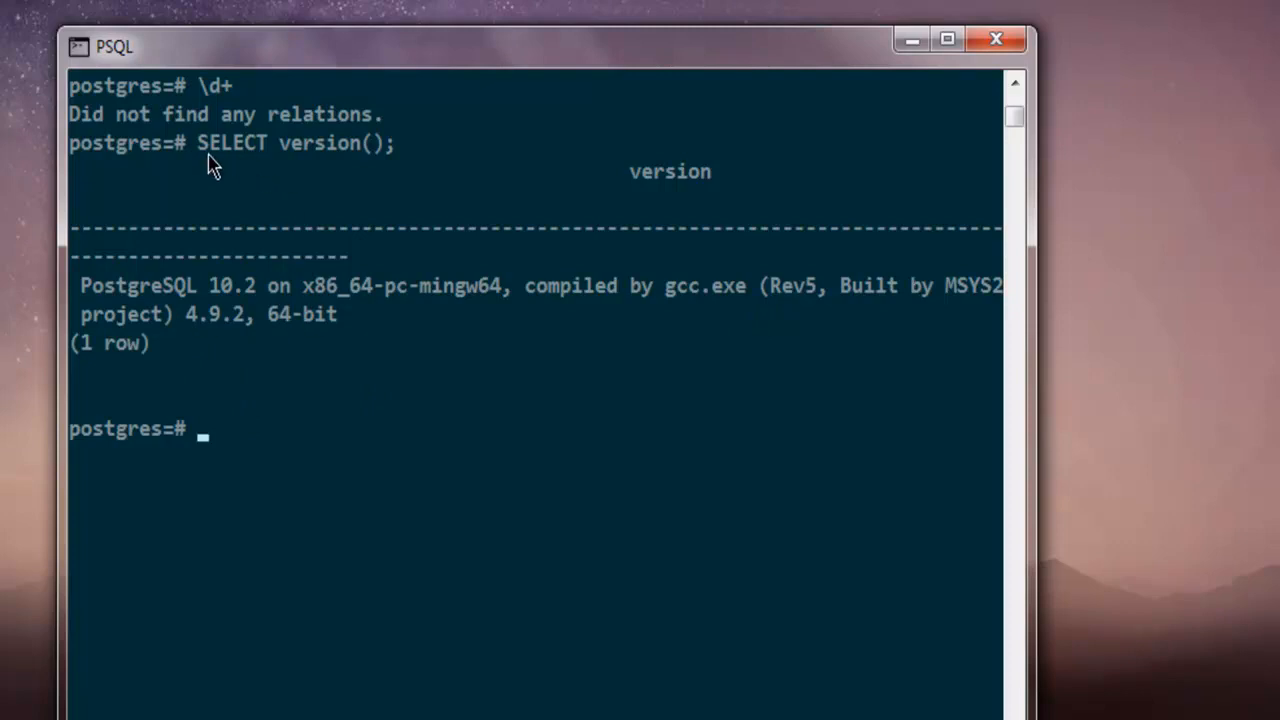
pyautogui.moveTo(304, 436)
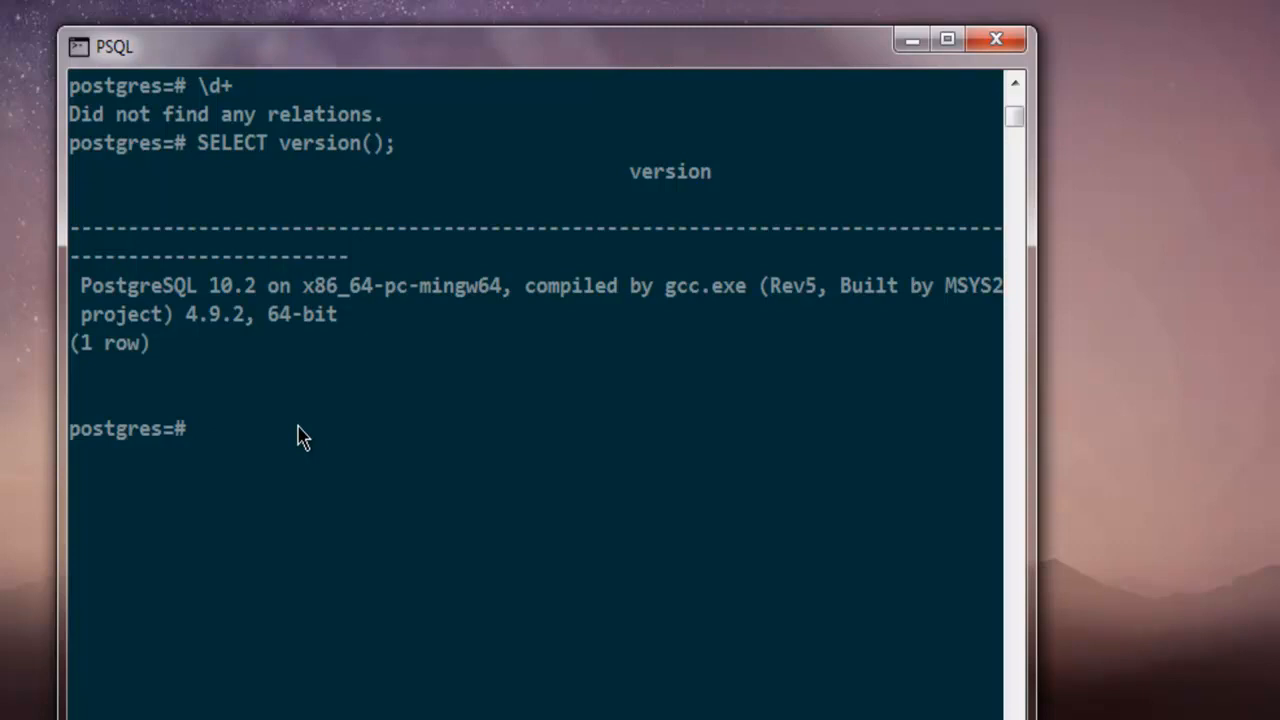
# Run \! psql -V to report the client version psql (PostgreSQL) 10.2
pyautogui.write('\\')
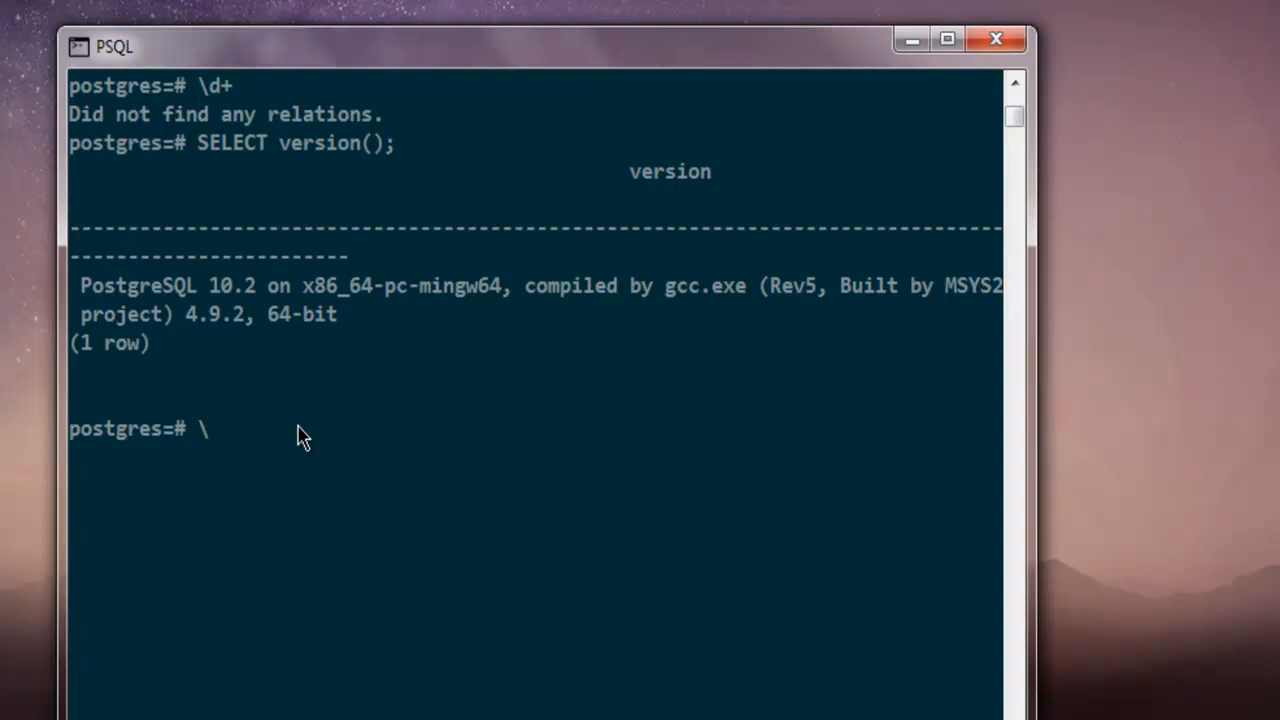
pyautogui.write('!')
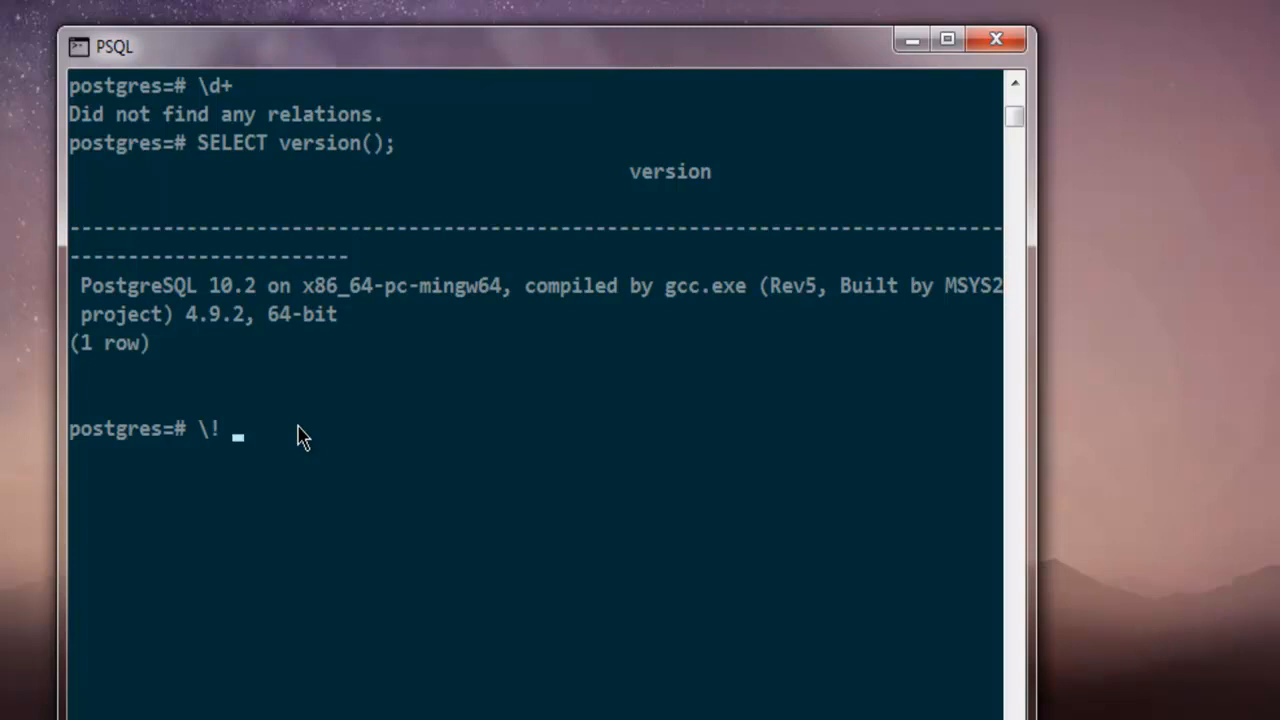
pyautogui.write('psql')
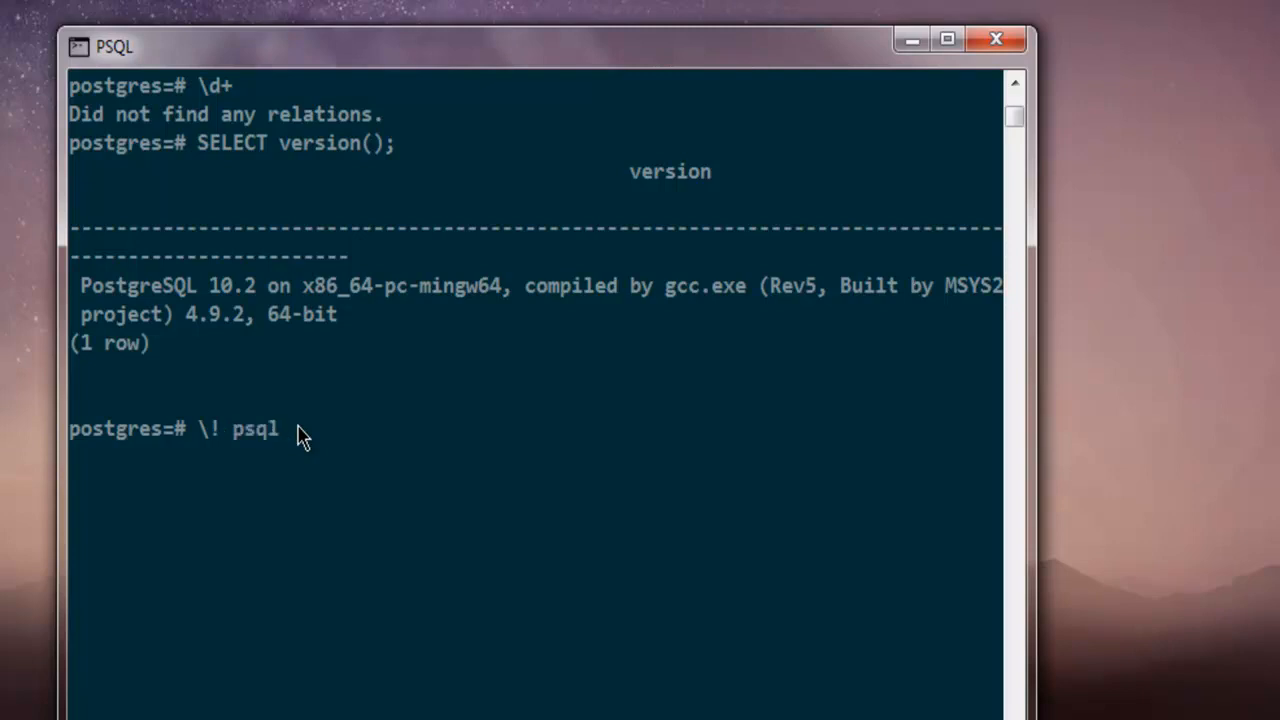
pyautogui.write('V')
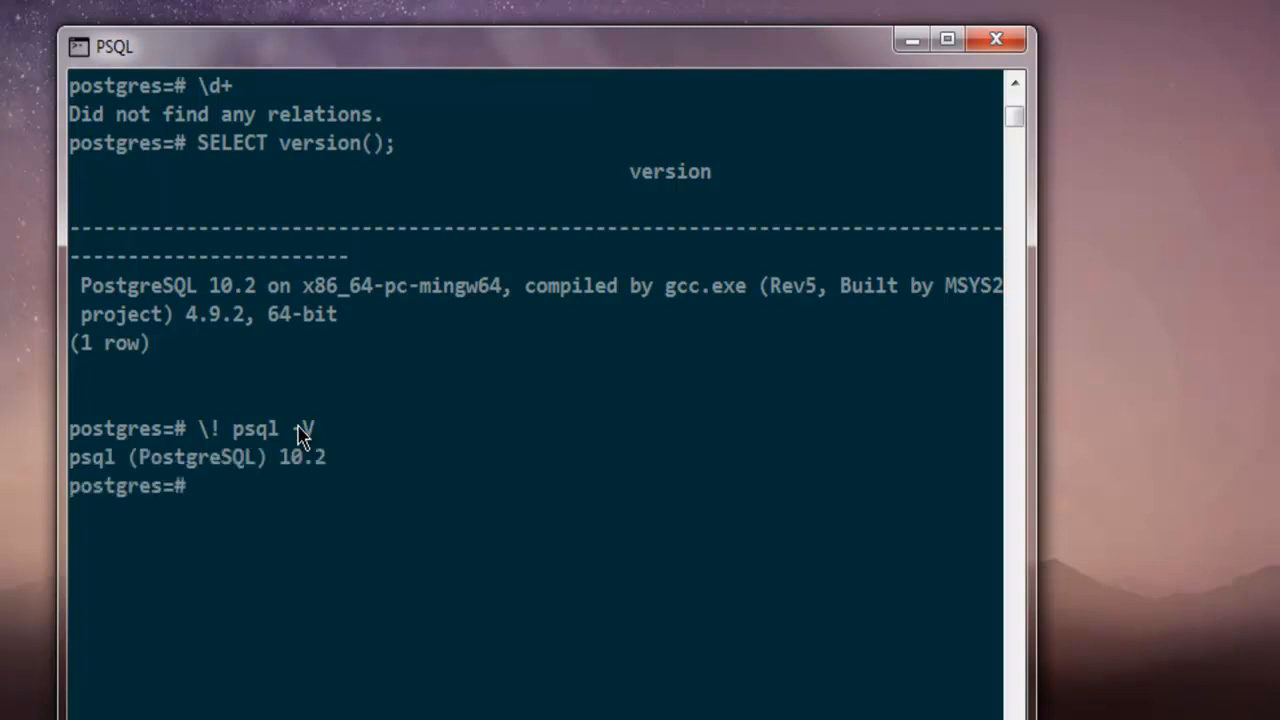
pyautogui.scroll(-3)
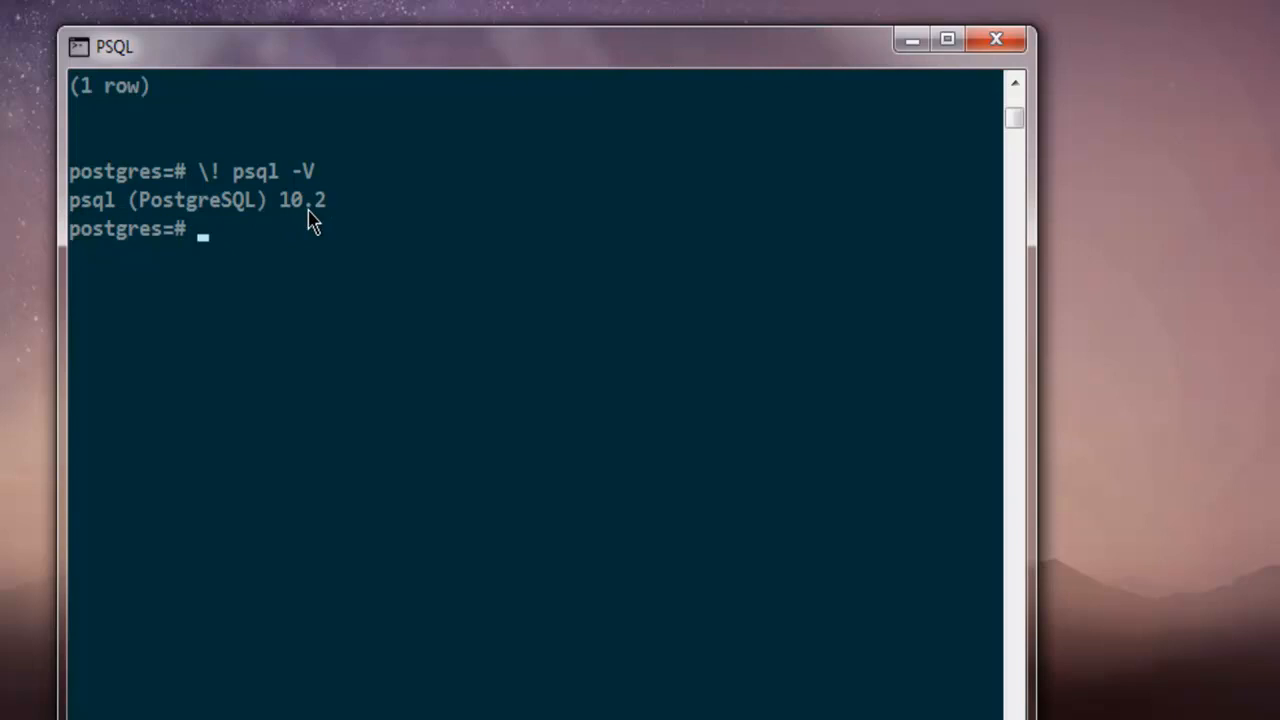
pyautogui.moveTo(312, 232)
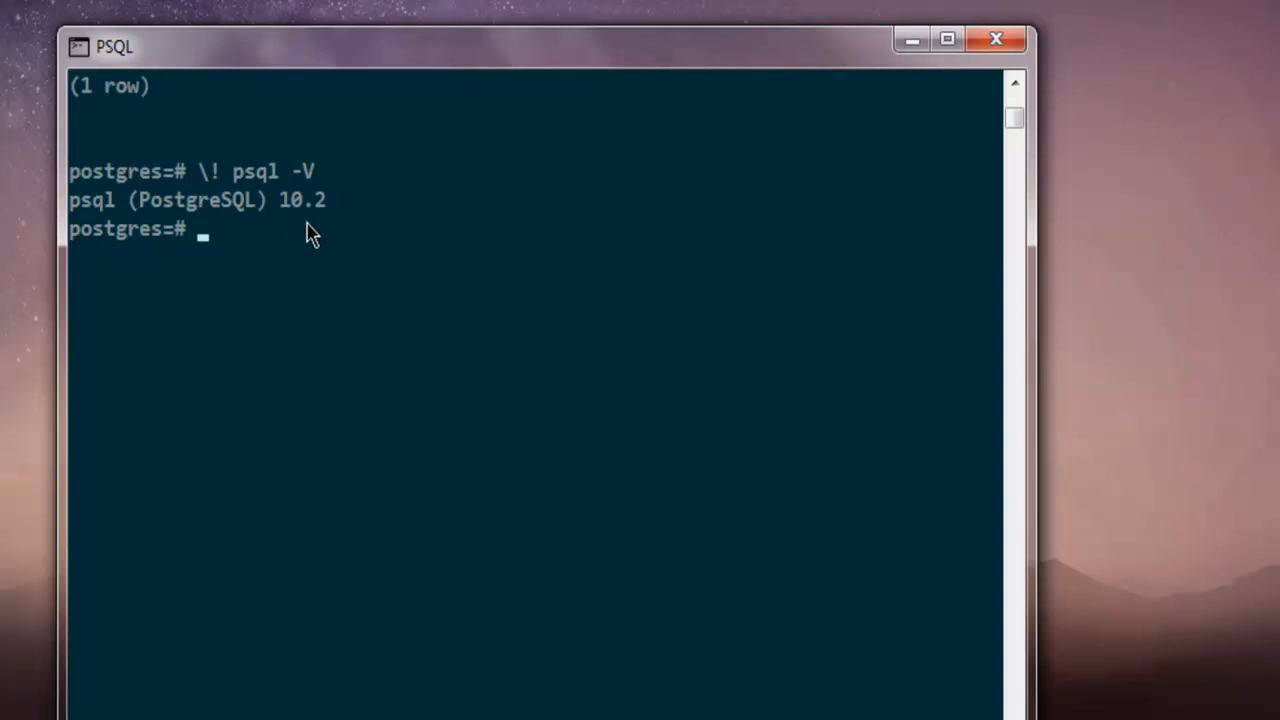
pyautogui.write('S')
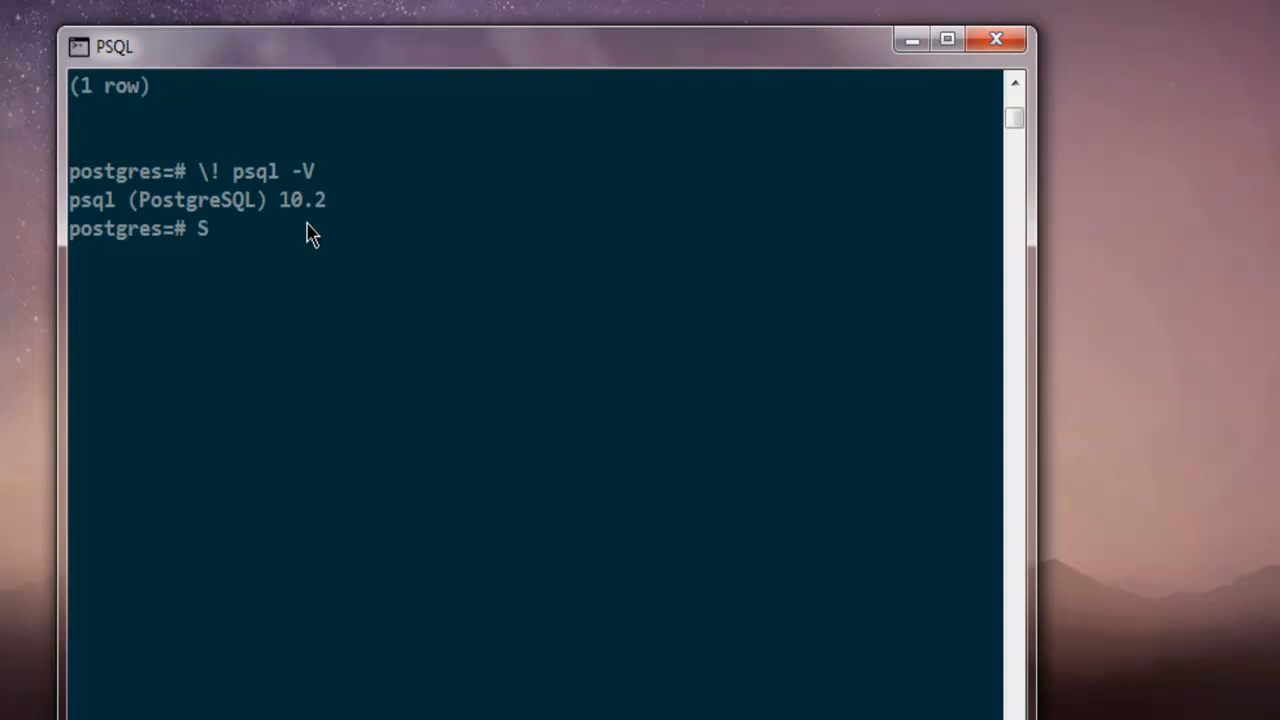
pyautogui.write('ELECT N')
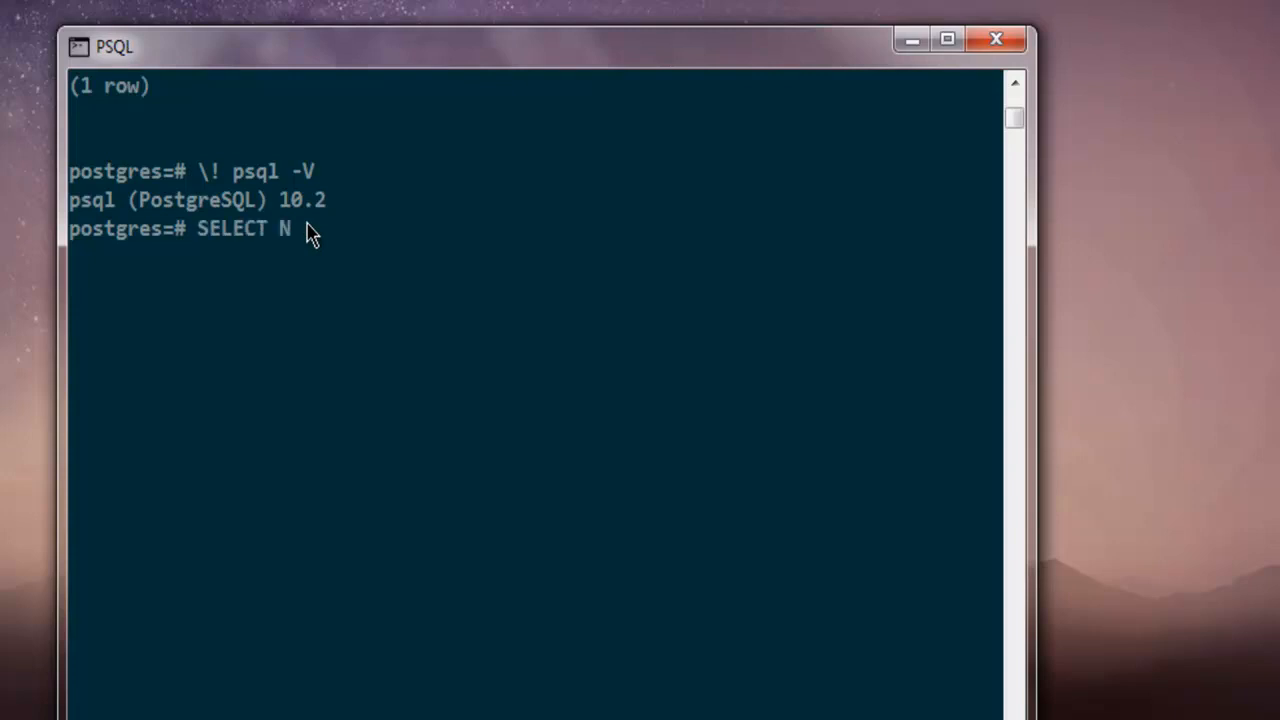
pyautogui.write('OW()')
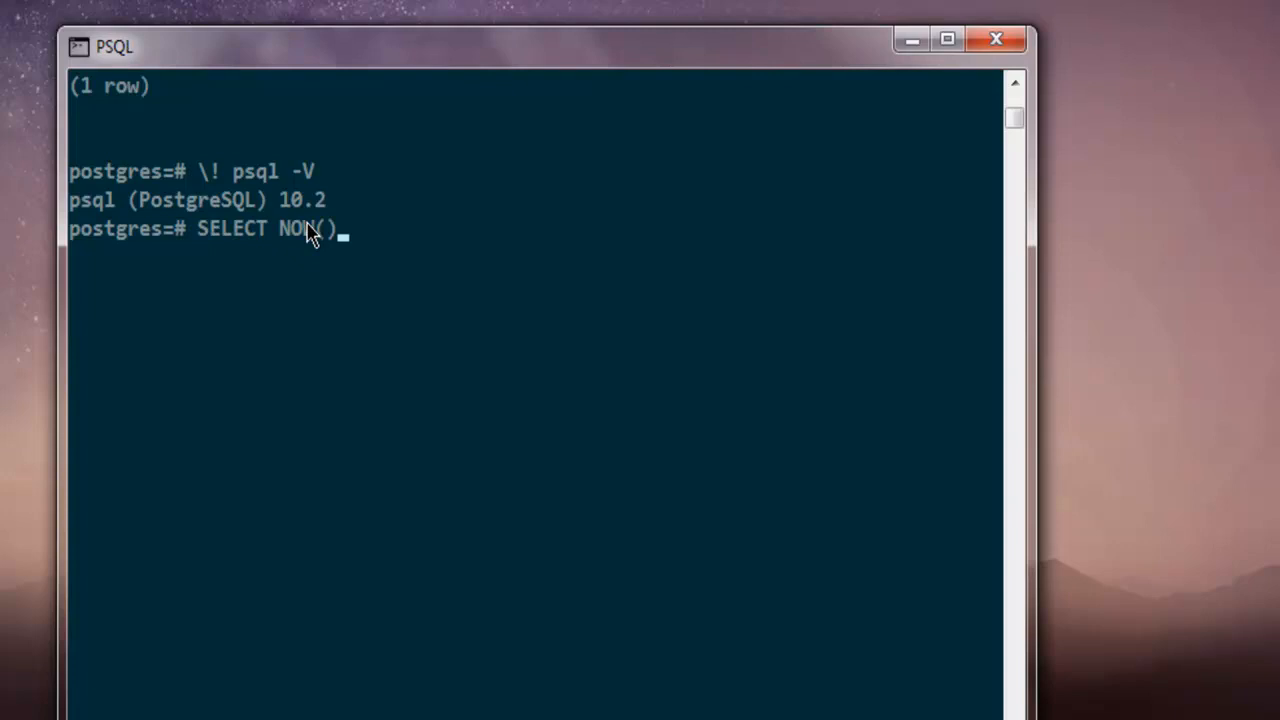
pyautogui.write(';')
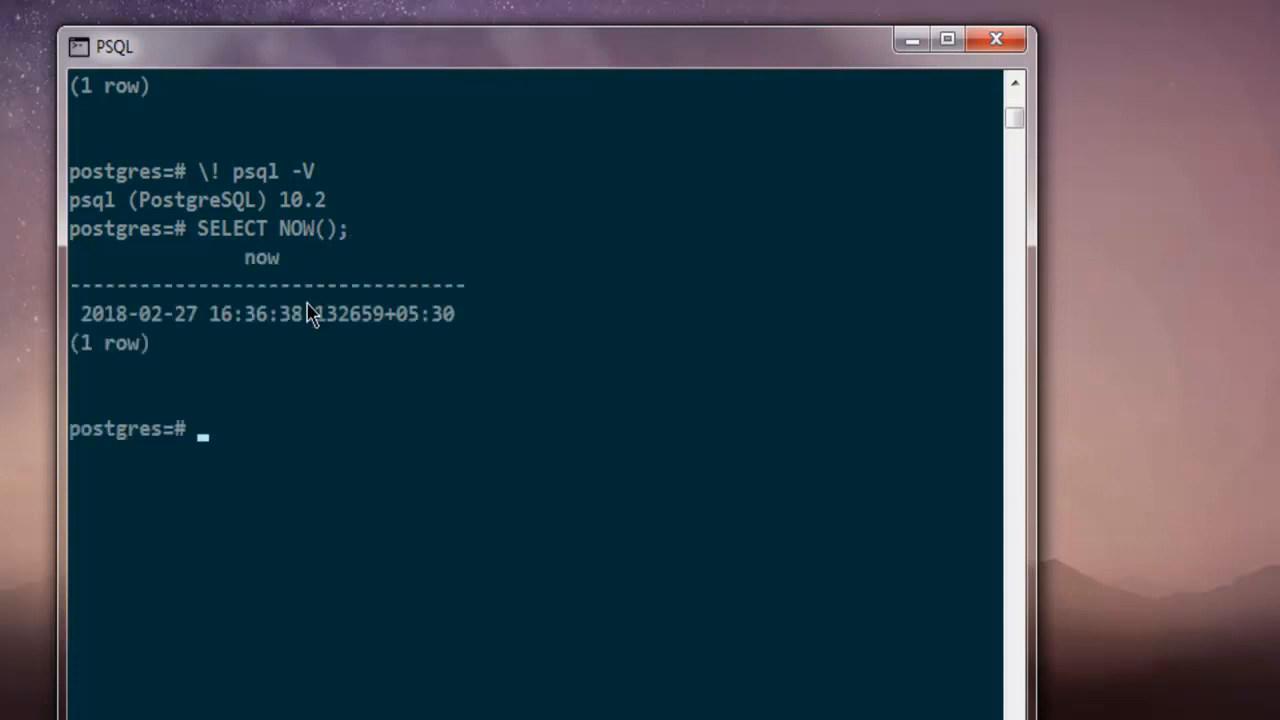
pyautogui.moveTo(258, 344)
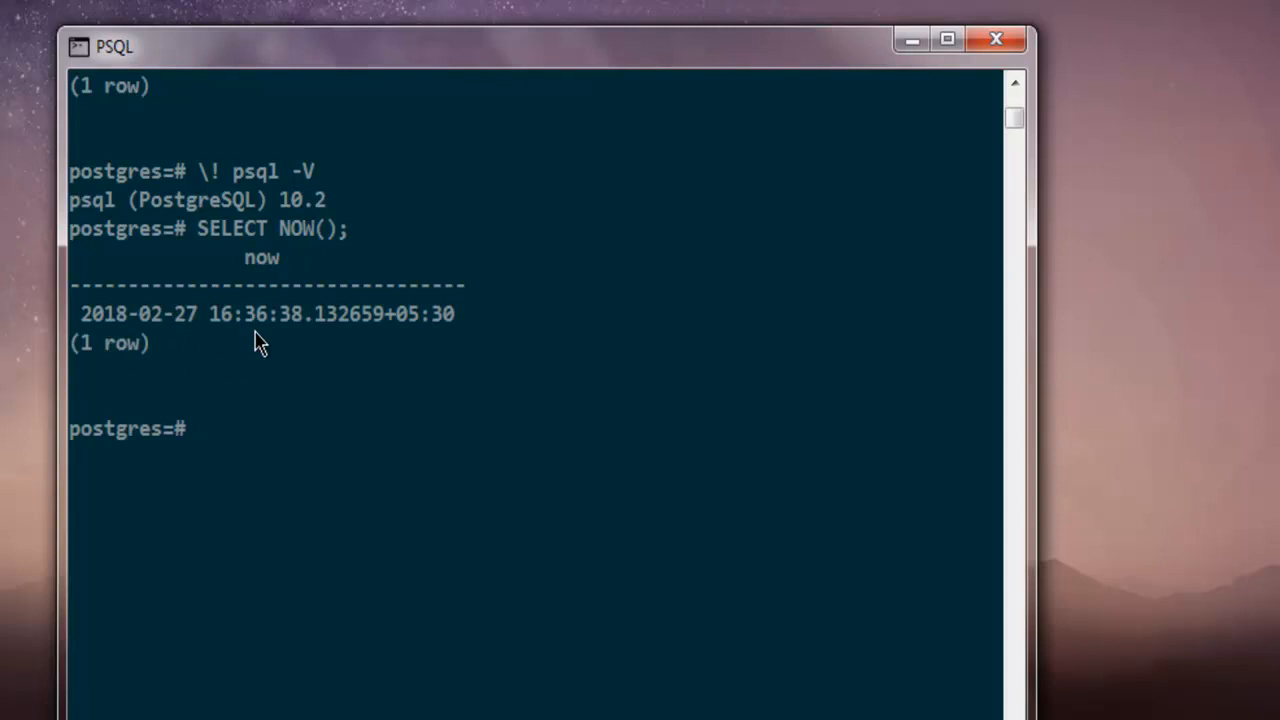
pyautogui.moveTo(148, 336)
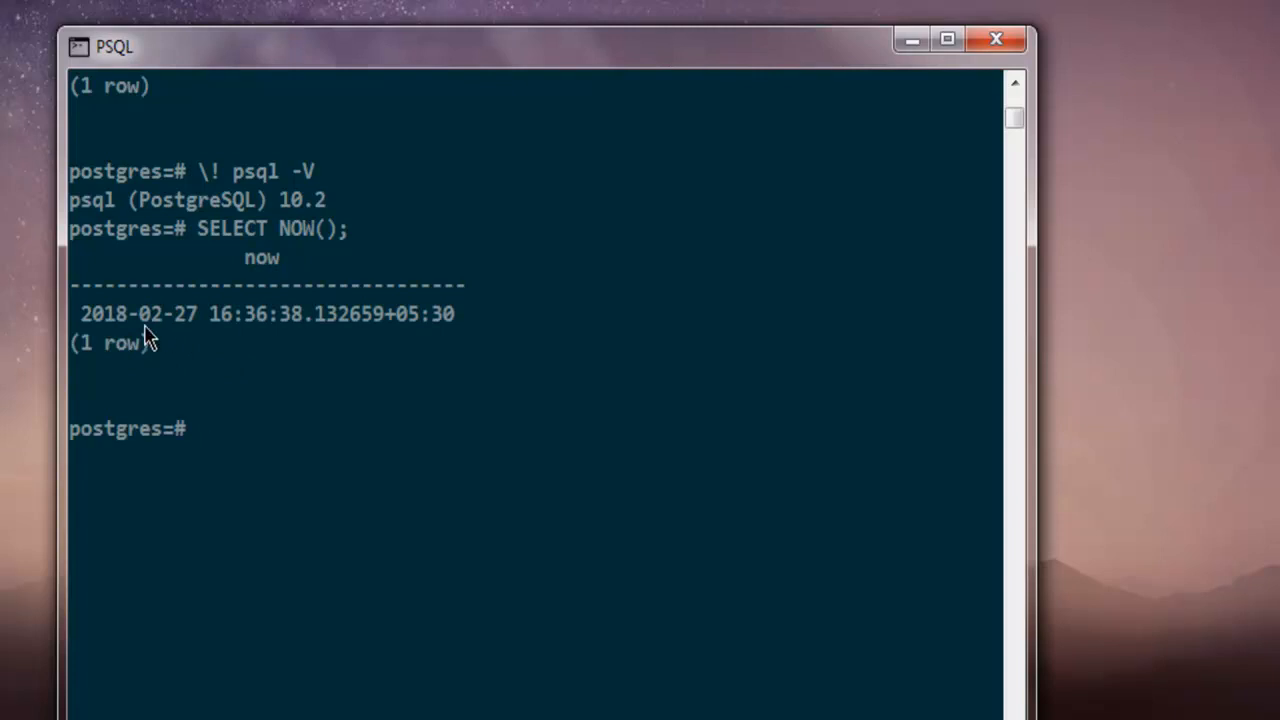
pyautogui.moveTo(178, 338)
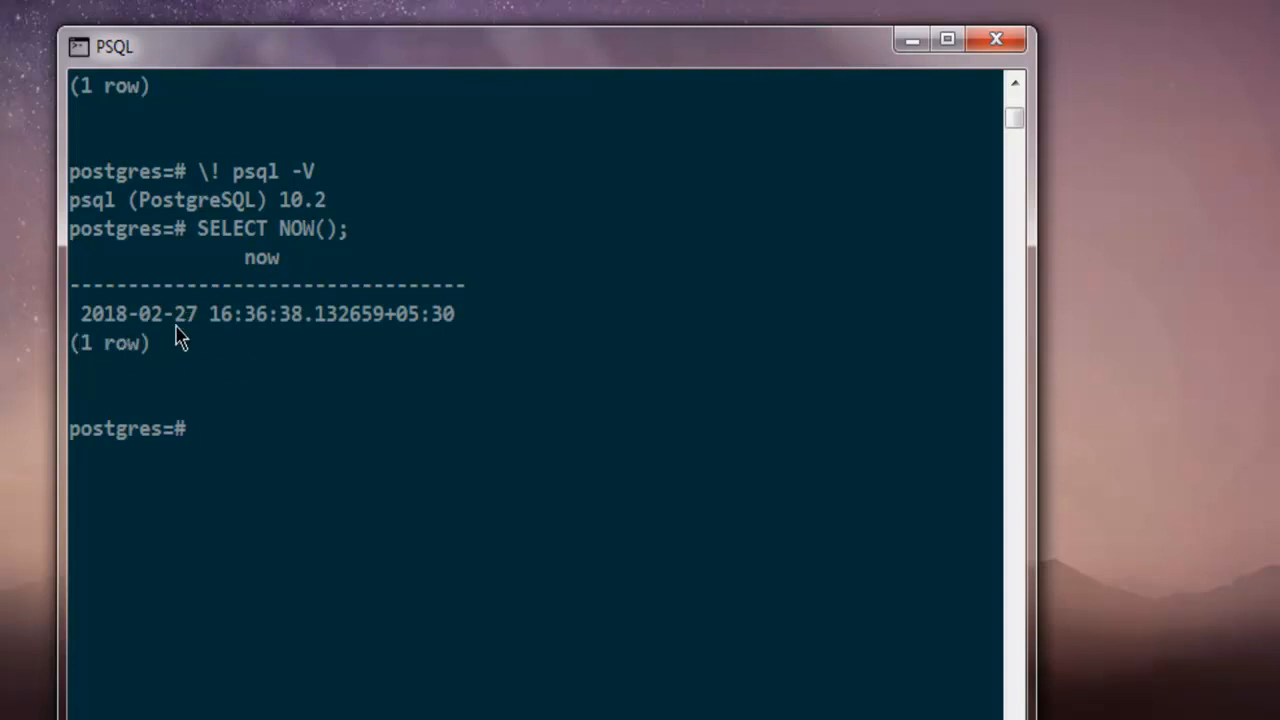
pyautogui.moveTo(378, 328)
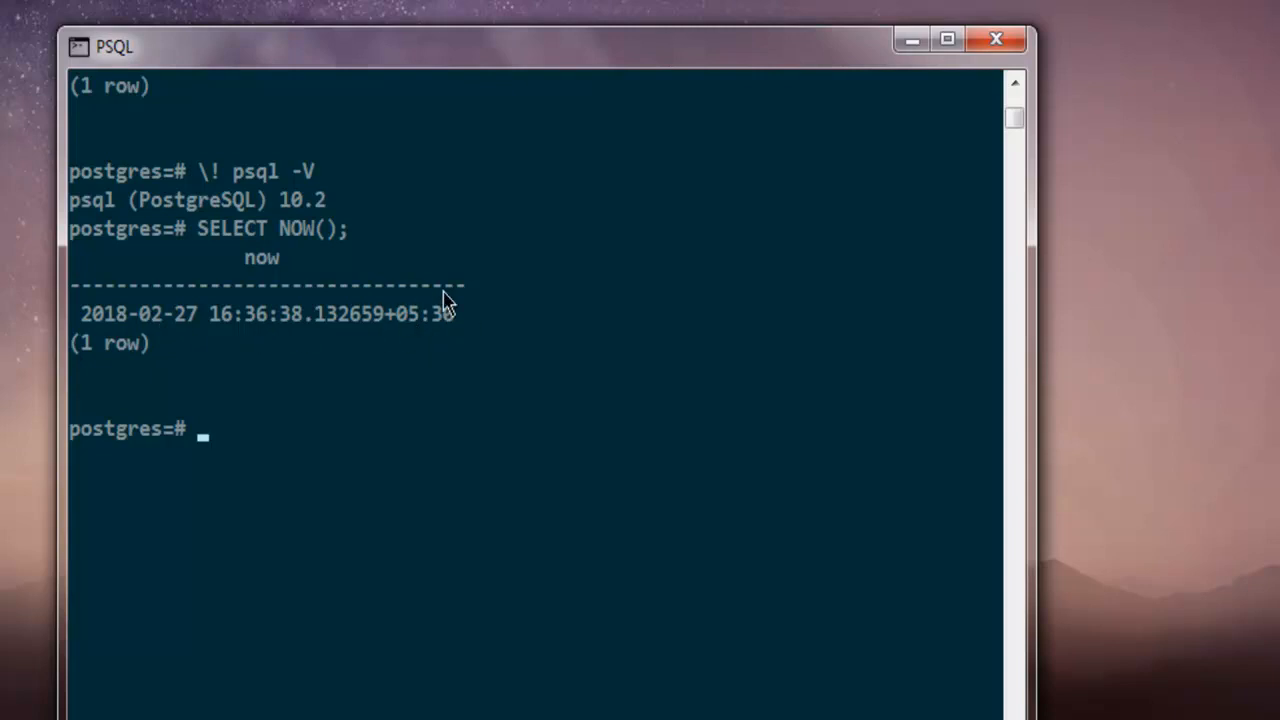
pyautogui.moveTo(440, 344)
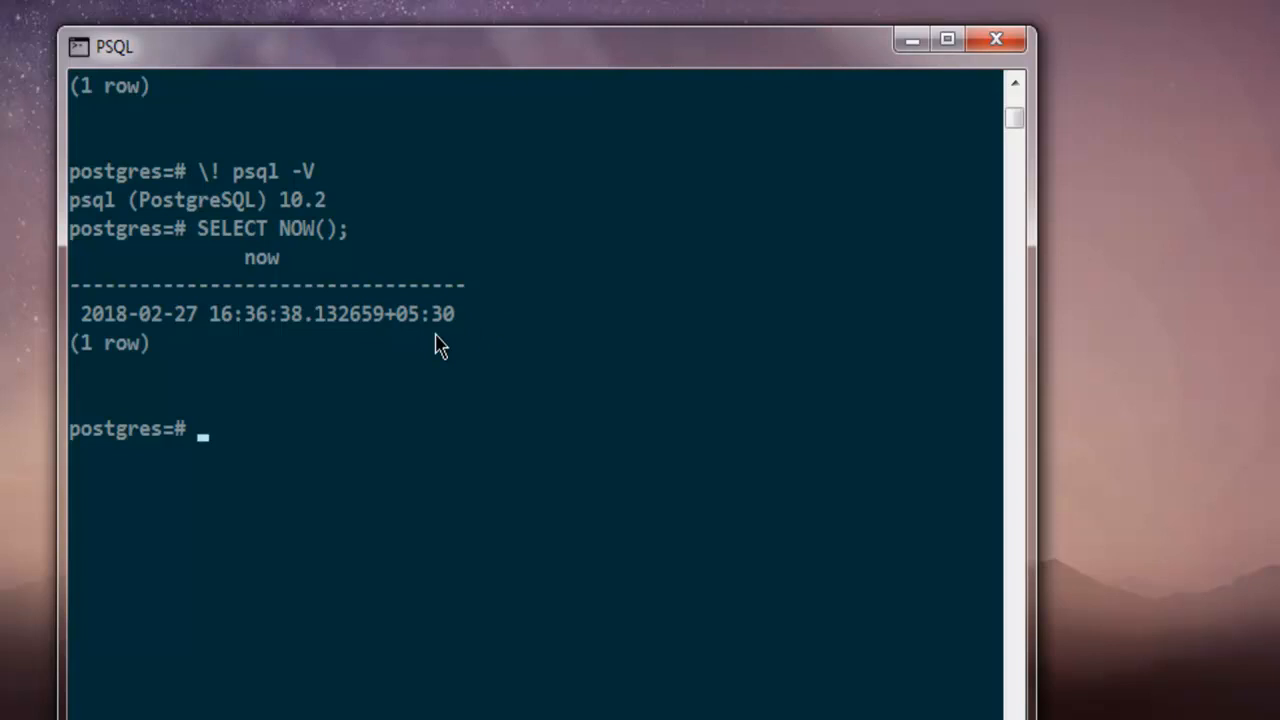
pyautogui.moveTo(430, 376)
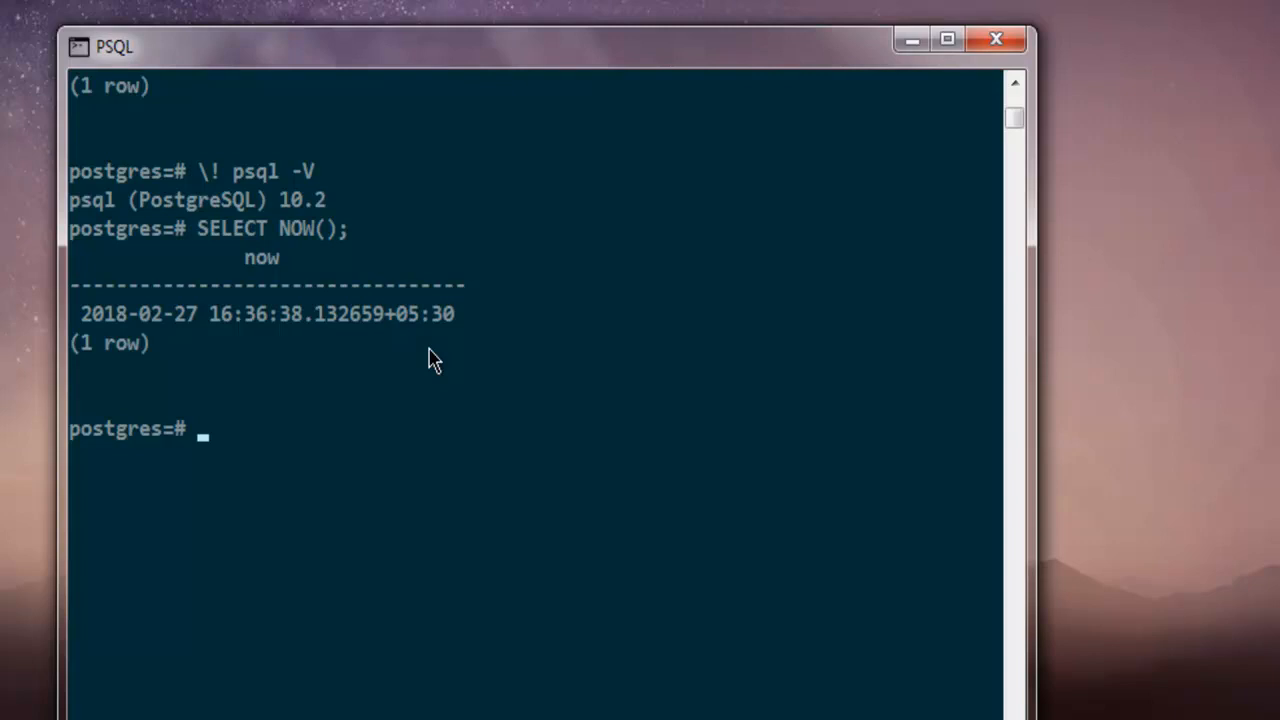
# Enter \q at the prompt to quit the psql session
pyautogui.write('\\')
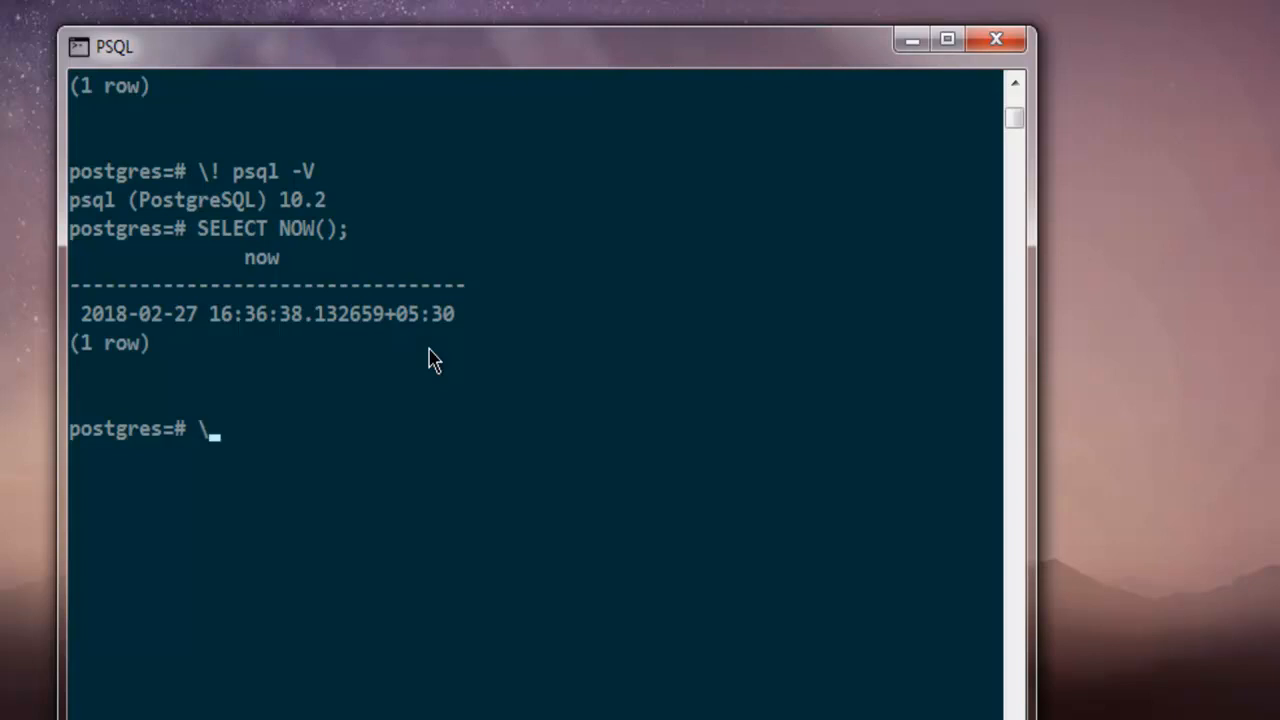
pyautogui.write('q')
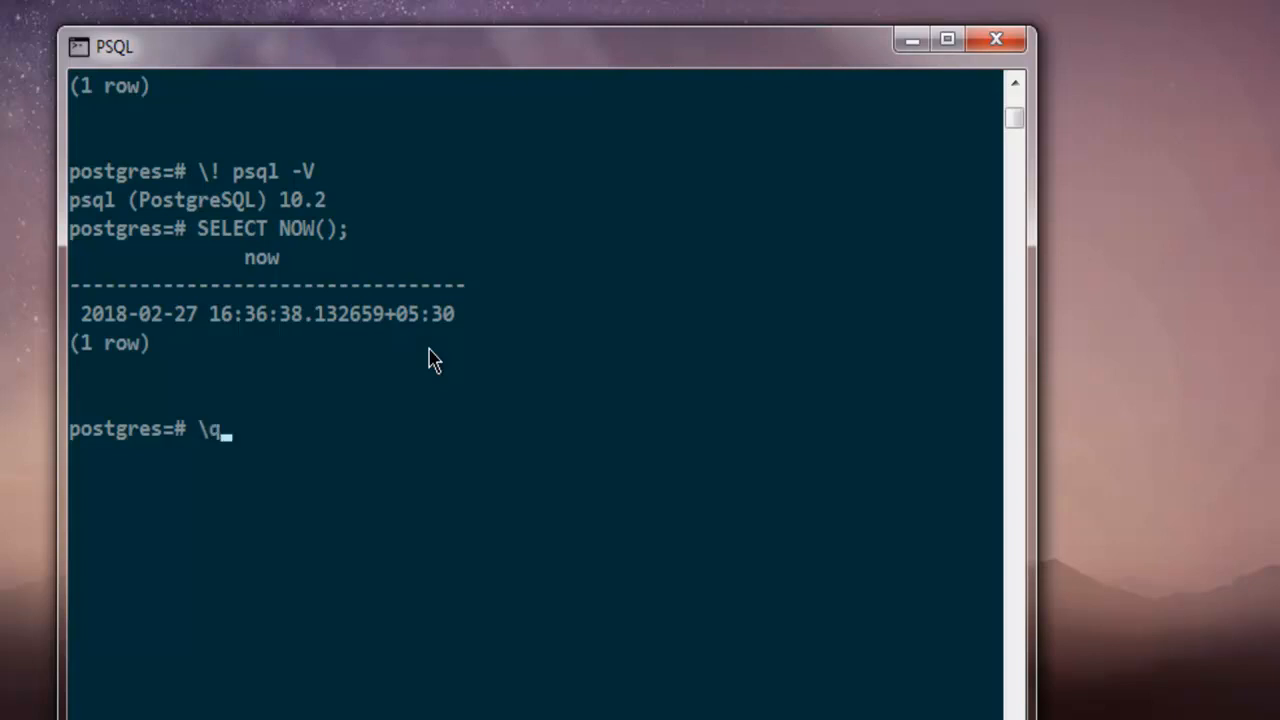